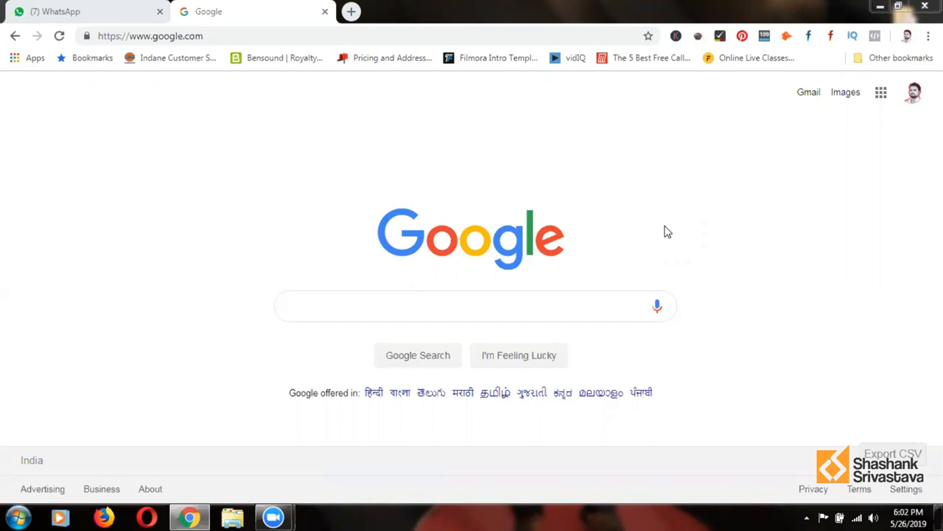
pyautogui.moveTo(597, 364)
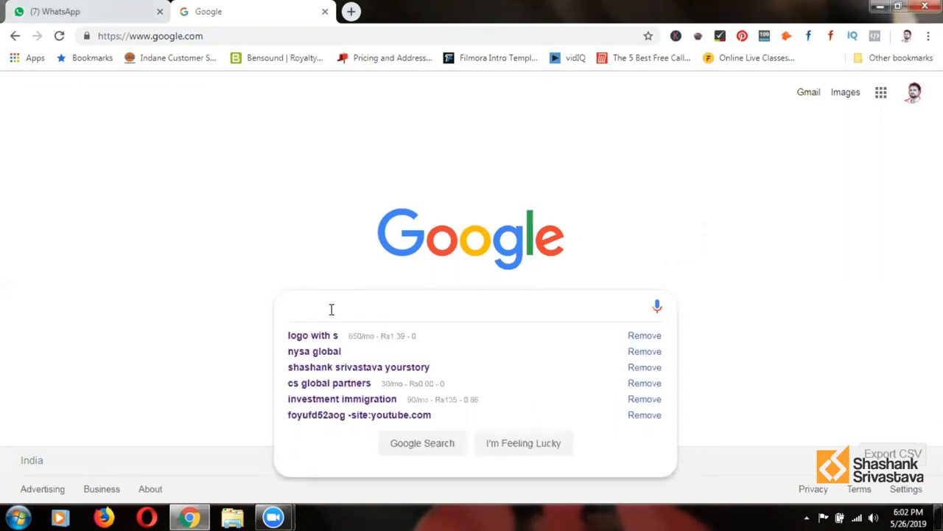
# Search Google for 'digital marketing consultant' via the suggestion list.
pyautogui.write('digital')
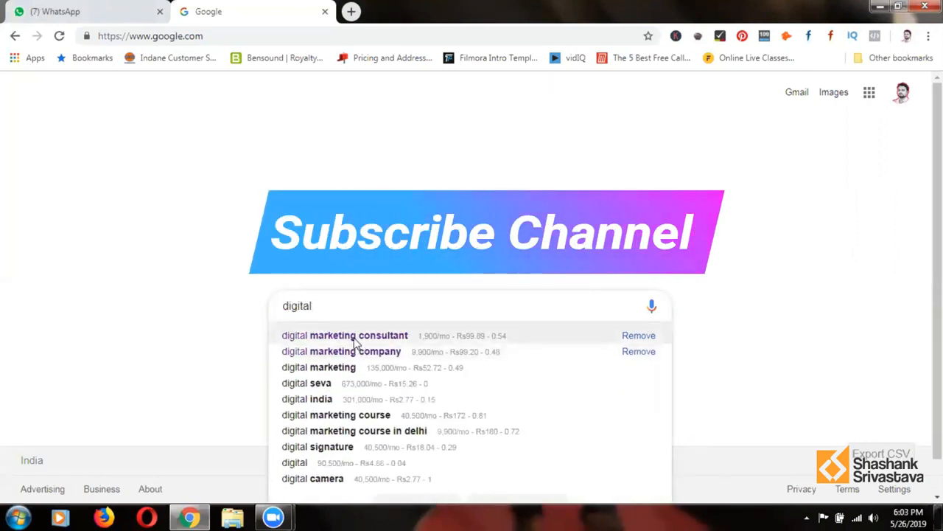
pyautogui.click(345, 337)
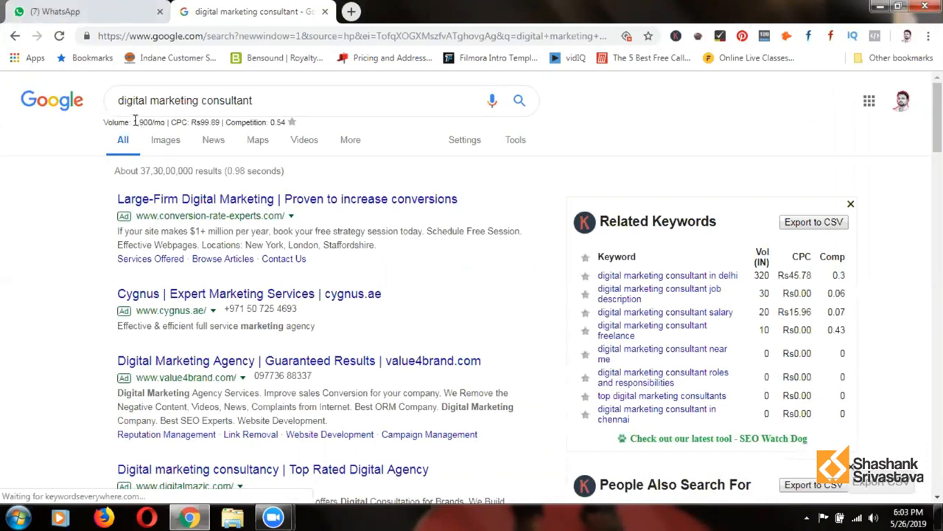
# Highlight the keyword's monthly search volume, then review the local map pack of consultant listings.
pyautogui.doubleClick(144, 121)
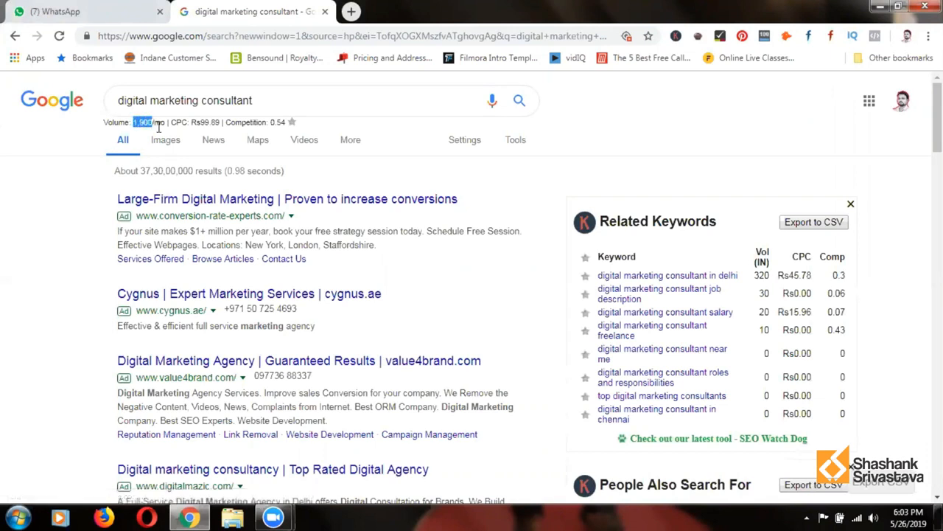
pyautogui.moveTo(212, 122)
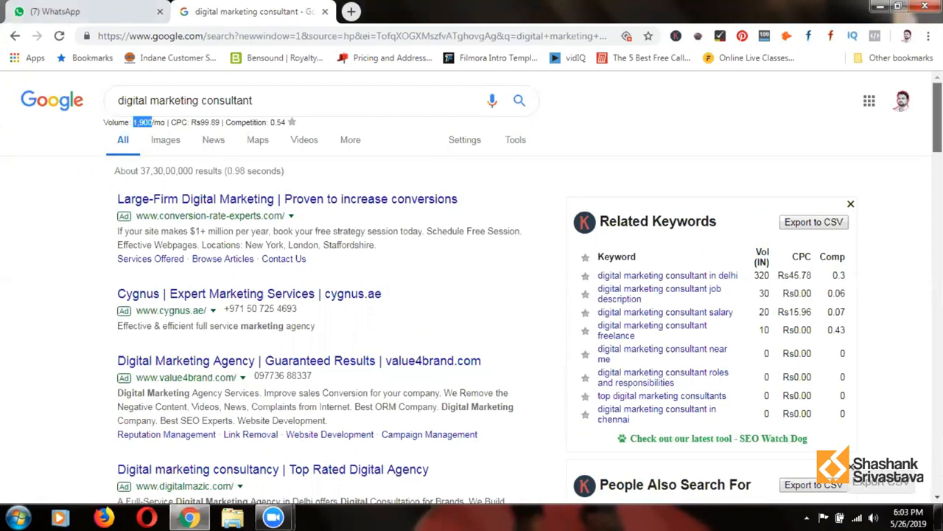
pyautogui.scroll(-3)
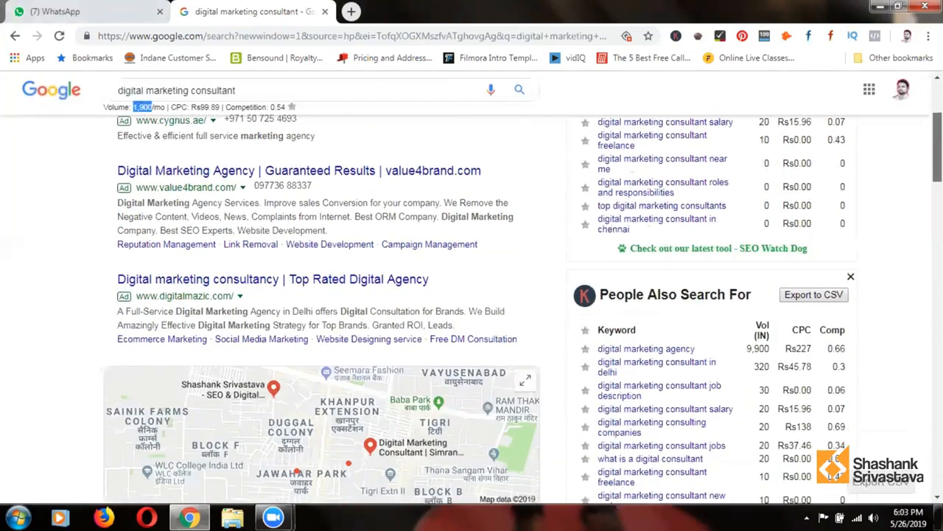
pyautogui.scroll(-3)
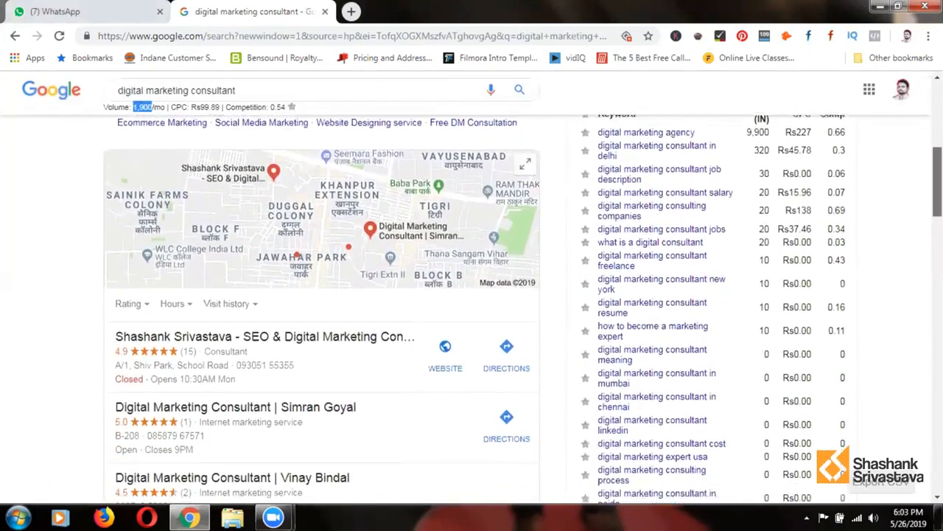
pyautogui.scroll(-3)
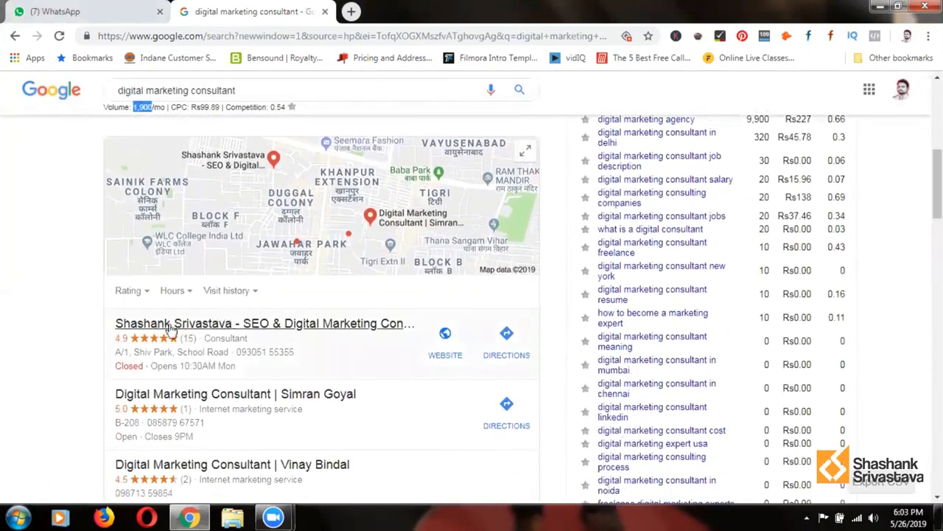
pyautogui.moveTo(154, 323)
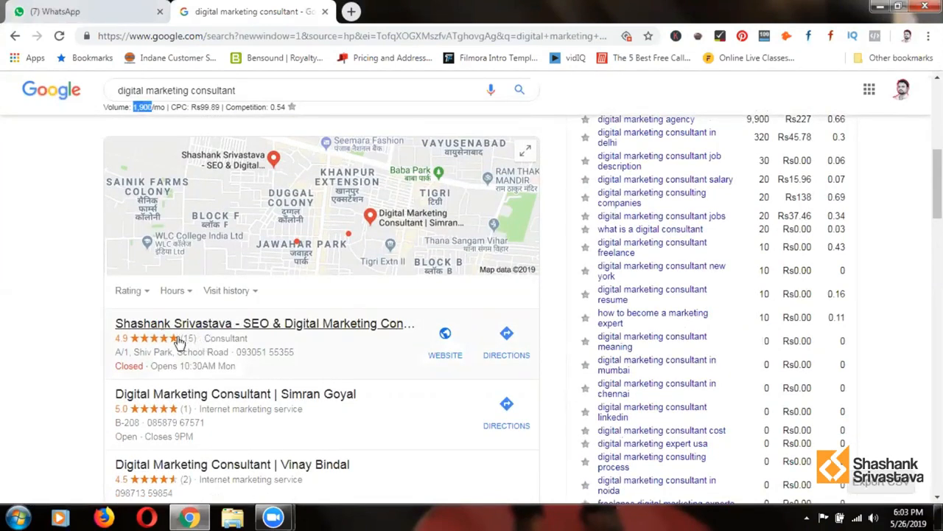
pyautogui.moveTo(333, 363)
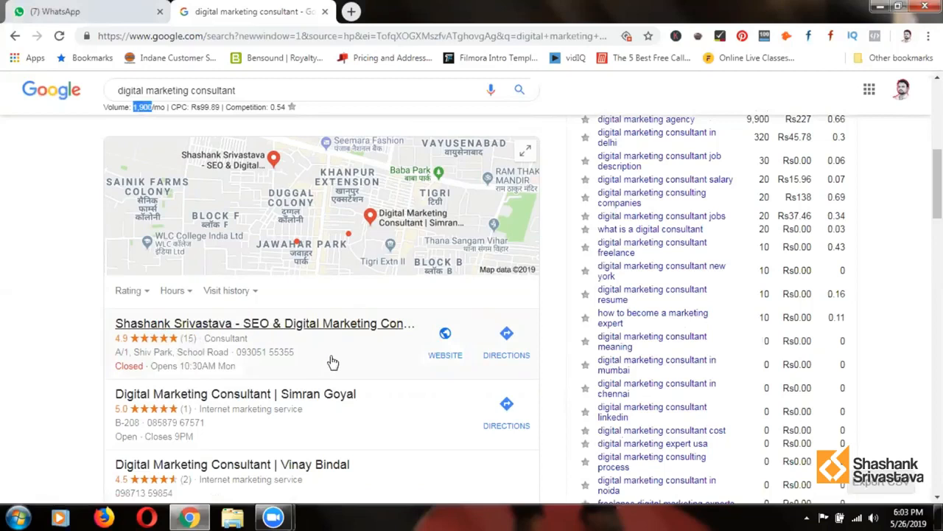
pyautogui.click(354, 11)
pyautogui.write('google.com/')
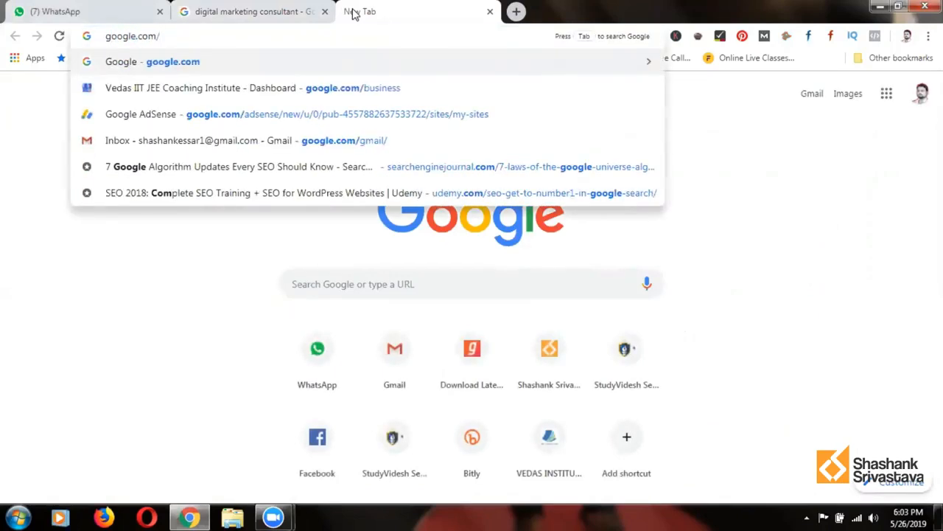
pyautogui.moveTo(375, 76)
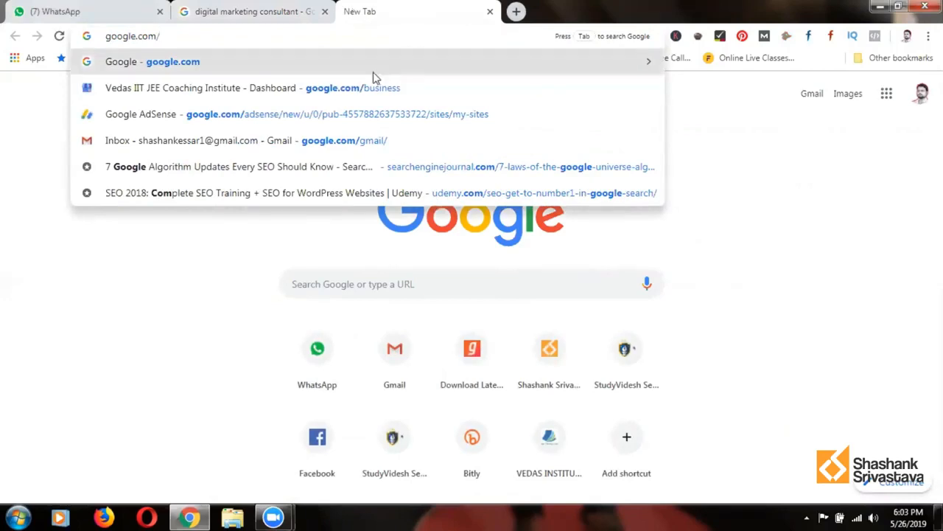
# Reach the Google My Business locations page and view the consultant listing's dashboard figures.
pyautogui.click(221, 89)
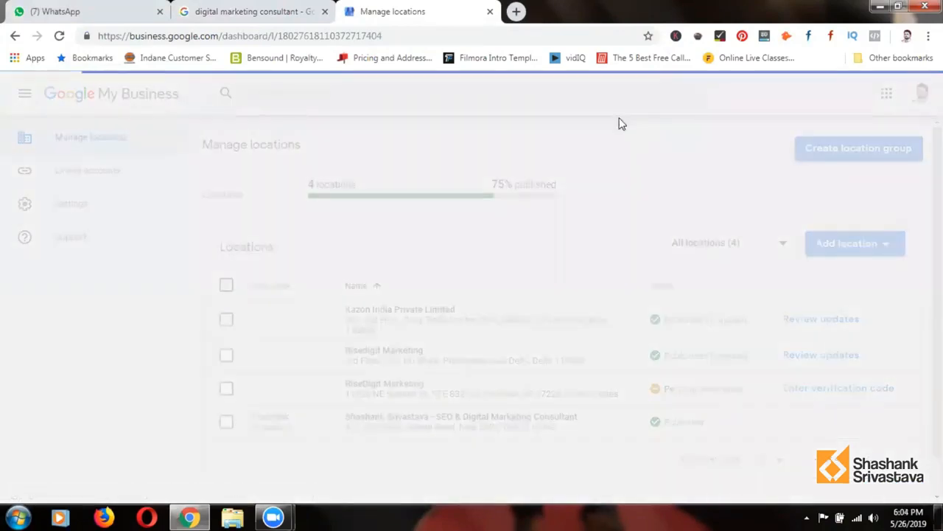
pyautogui.click(250, 12)
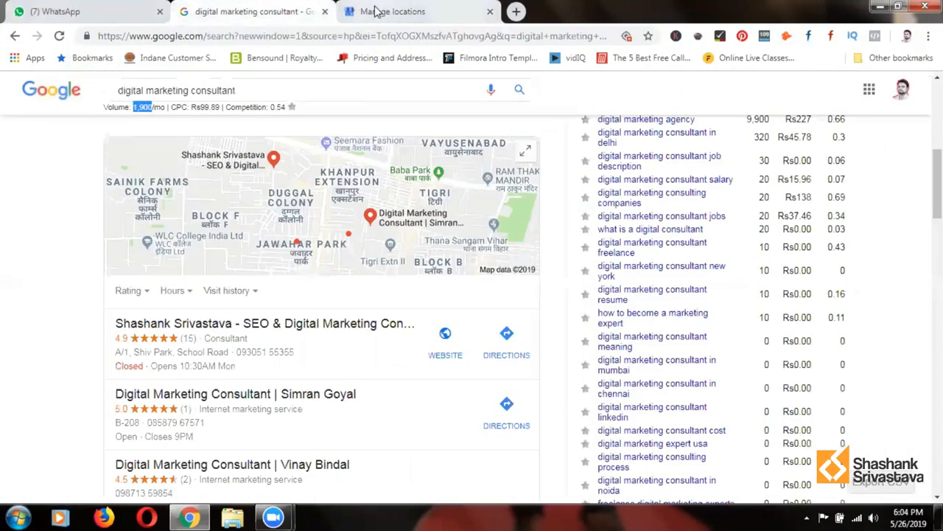
pyautogui.click(407, 12)
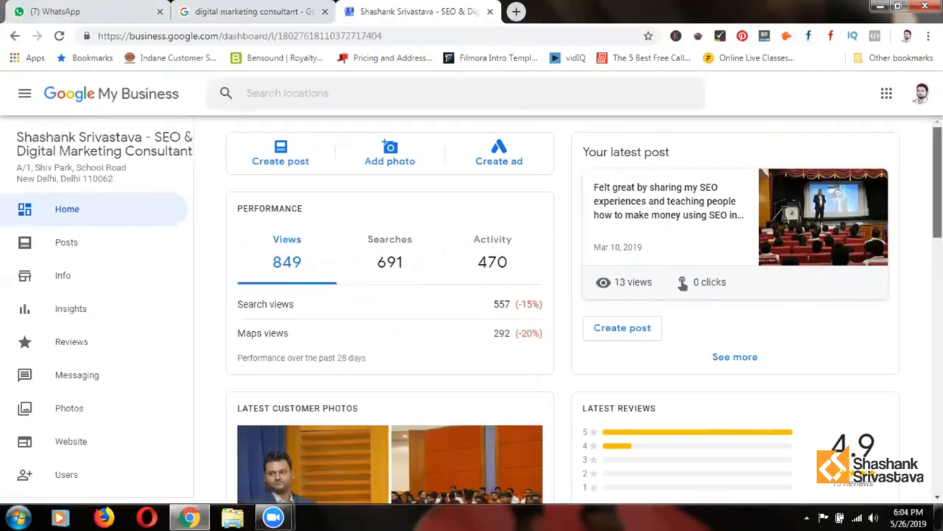
pyautogui.scroll(-3)
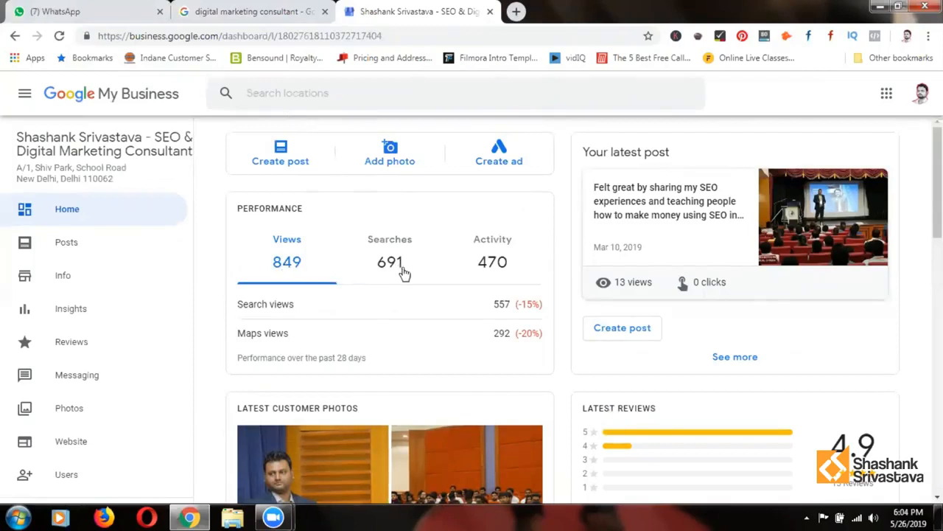
pyautogui.moveTo(504, 267)
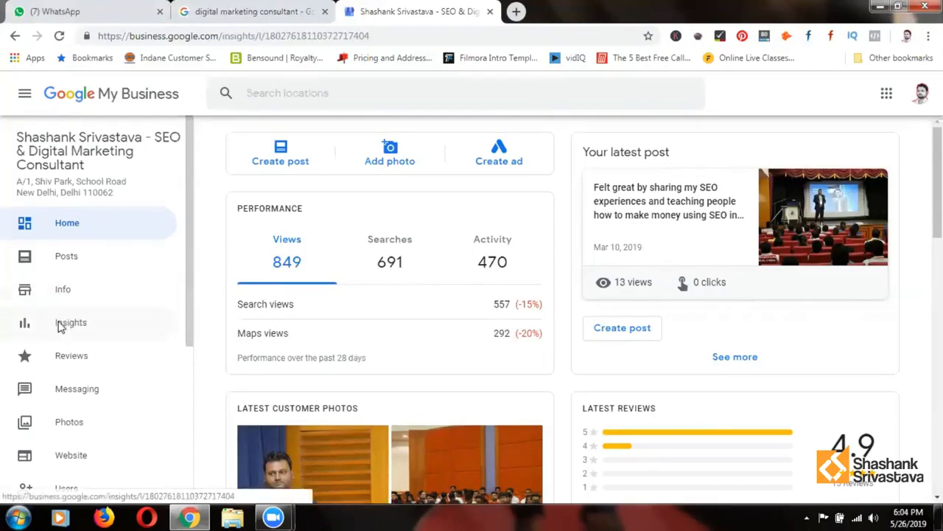
# View the listing's Insights: 691 searches split into direct and discovery, plus top queries.
pyautogui.click(71, 321)
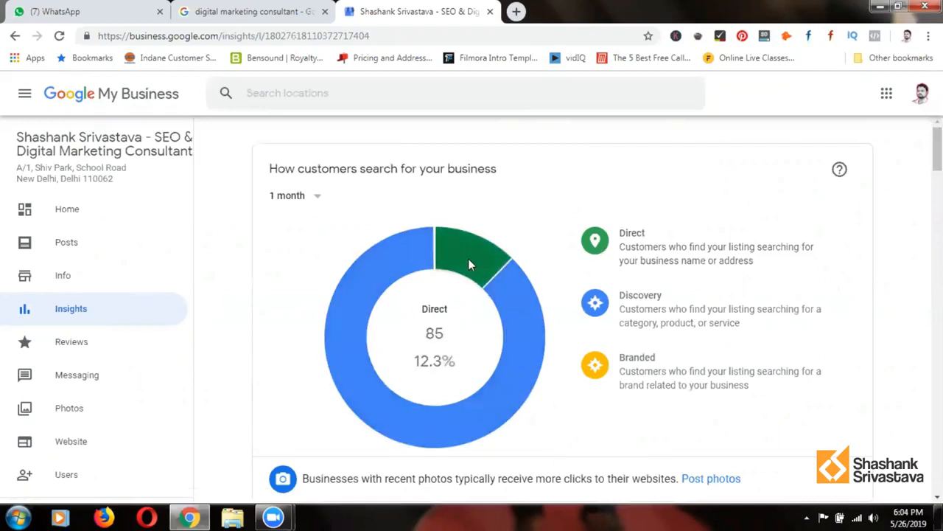
pyautogui.moveTo(507, 304)
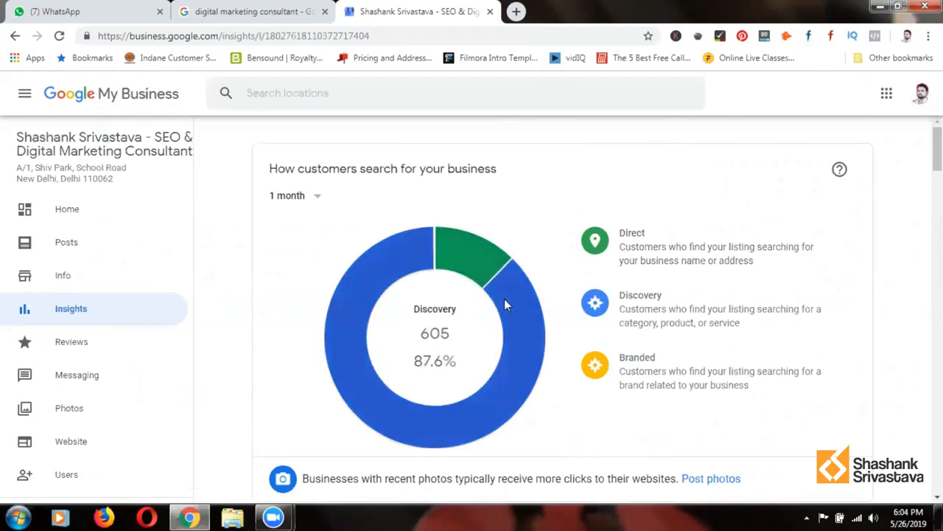
pyautogui.moveTo(504, 377)
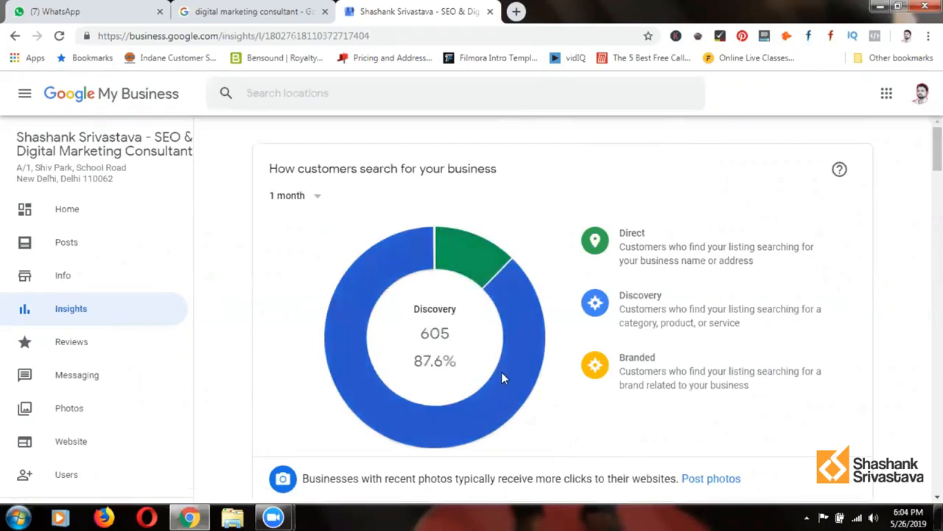
pyautogui.moveTo(507, 389)
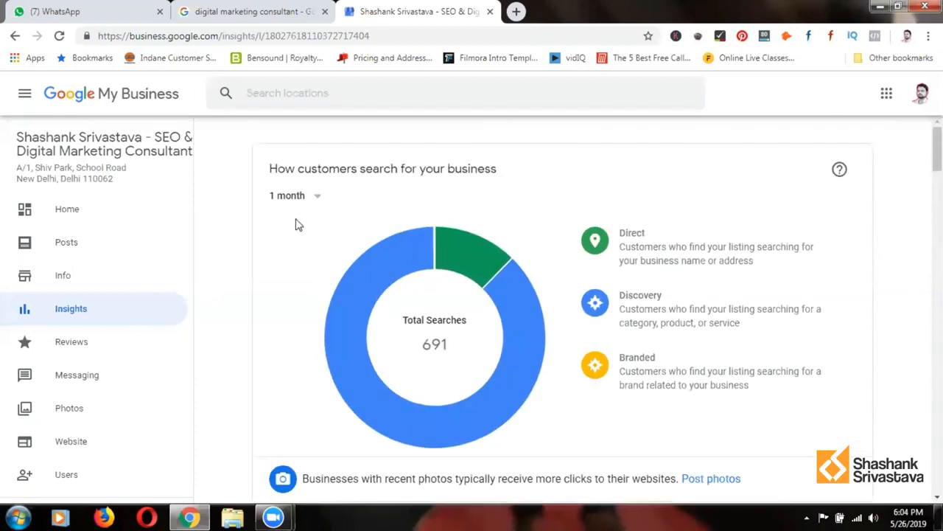
pyautogui.scroll(-3)
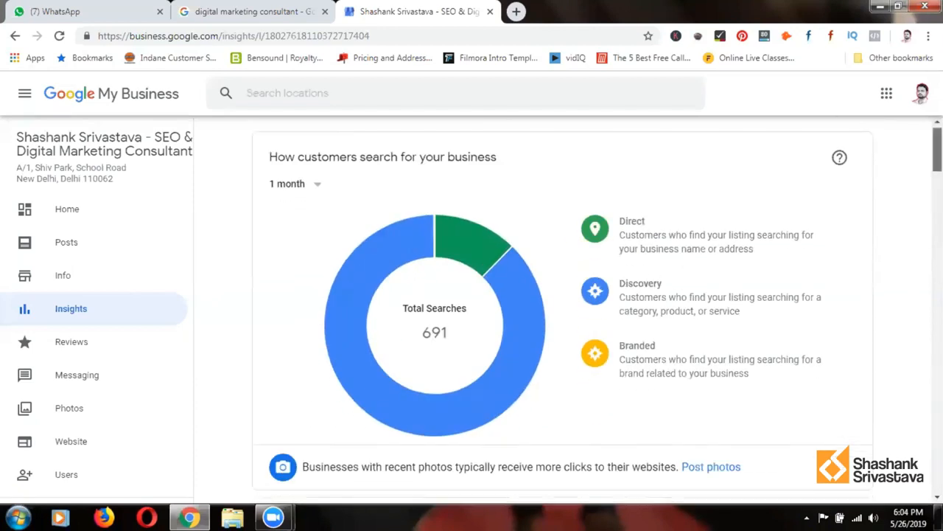
pyautogui.scroll(-3)
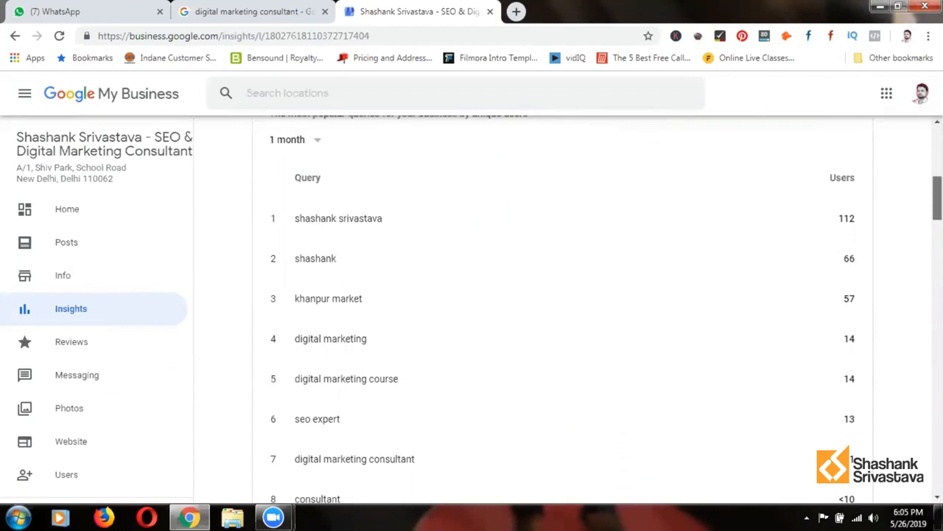
pyautogui.scroll(-3)
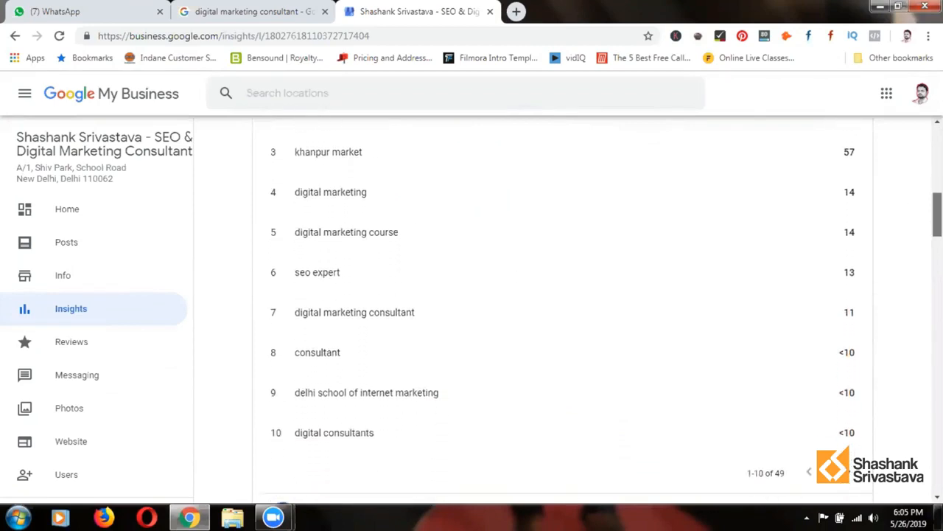
pyautogui.scroll(-3)
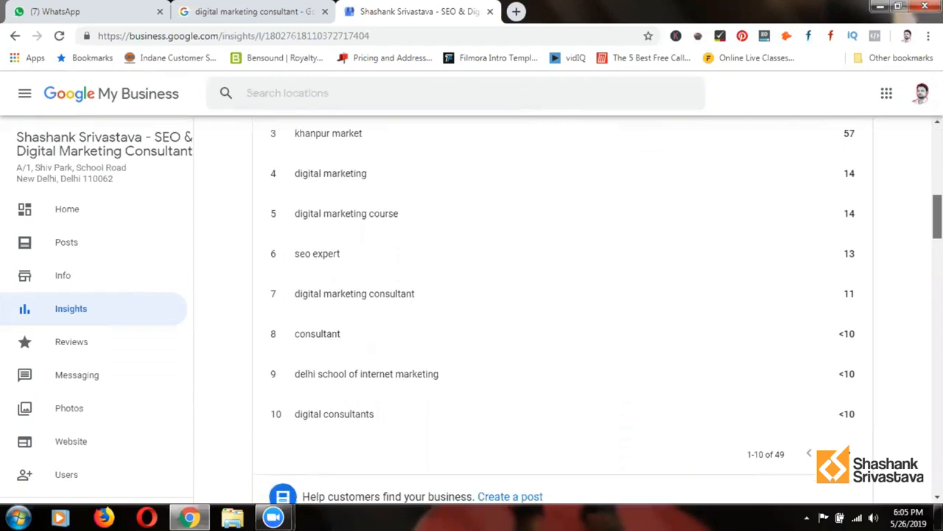
pyautogui.scroll(-3)
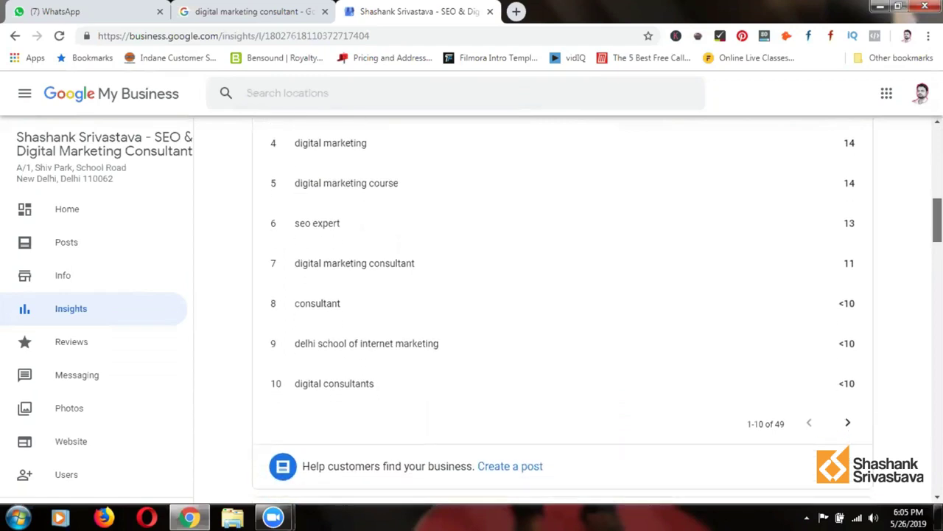
pyautogui.scroll(-3)
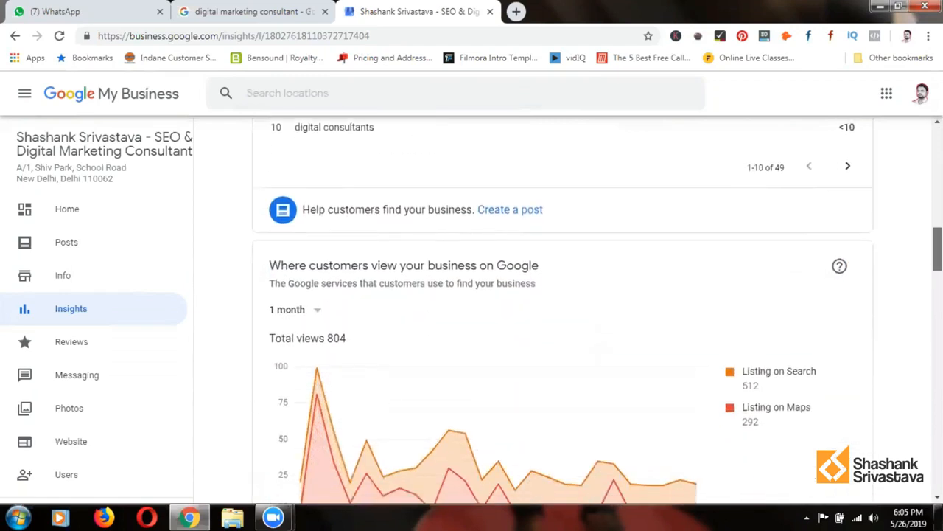
pyautogui.scroll(-3)
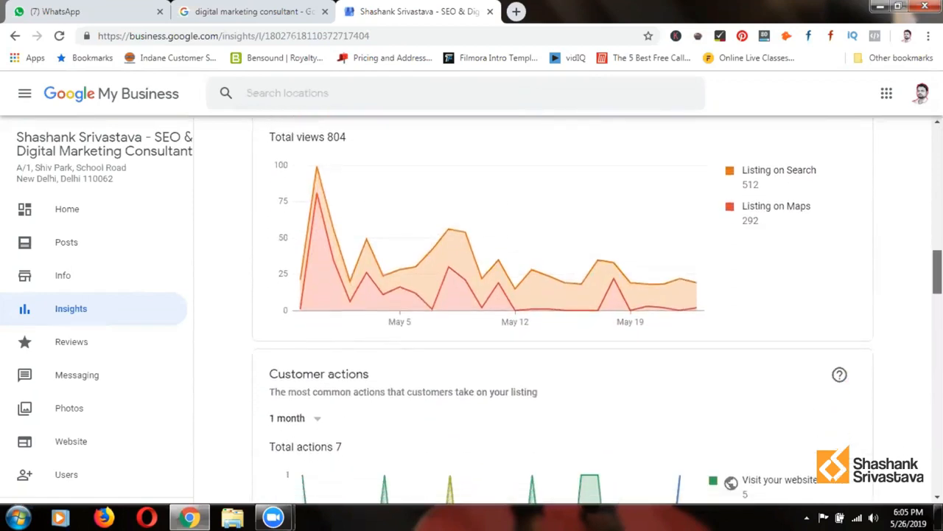
pyautogui.scroll(-3)
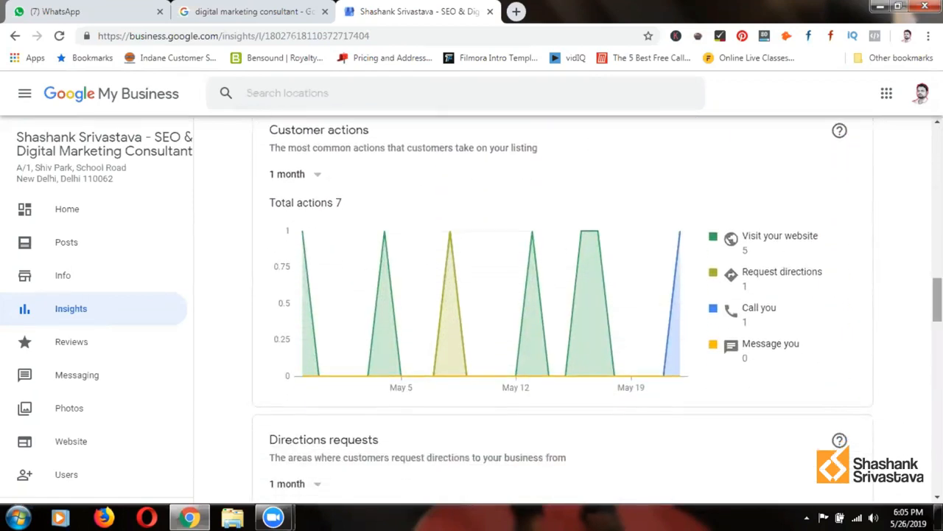
pyautogui.moveTo(790, 239)
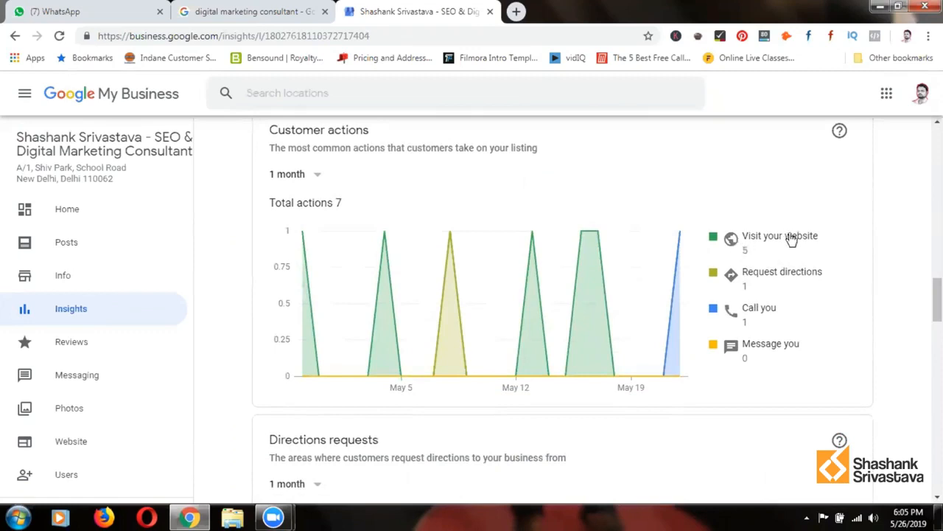
pyautogui.moveTo(796, 286)
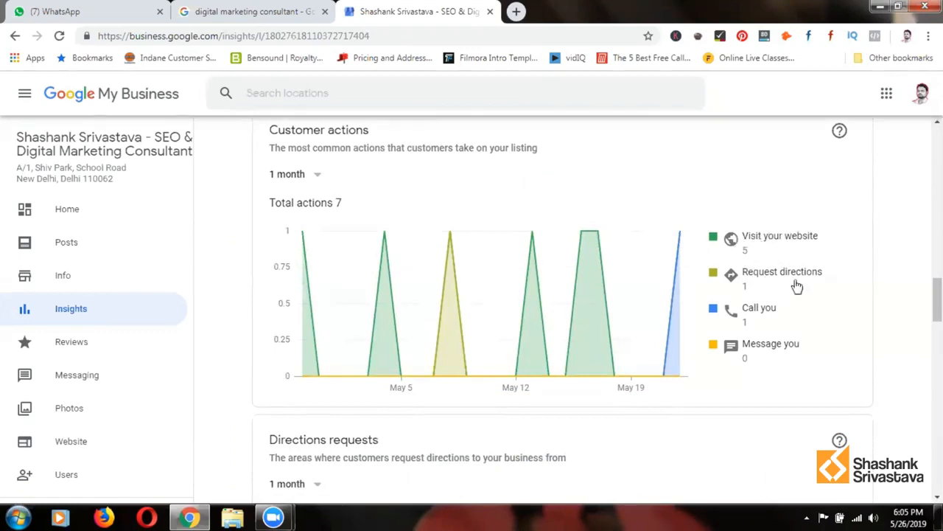
pyautogui.moveTo(775, 313)
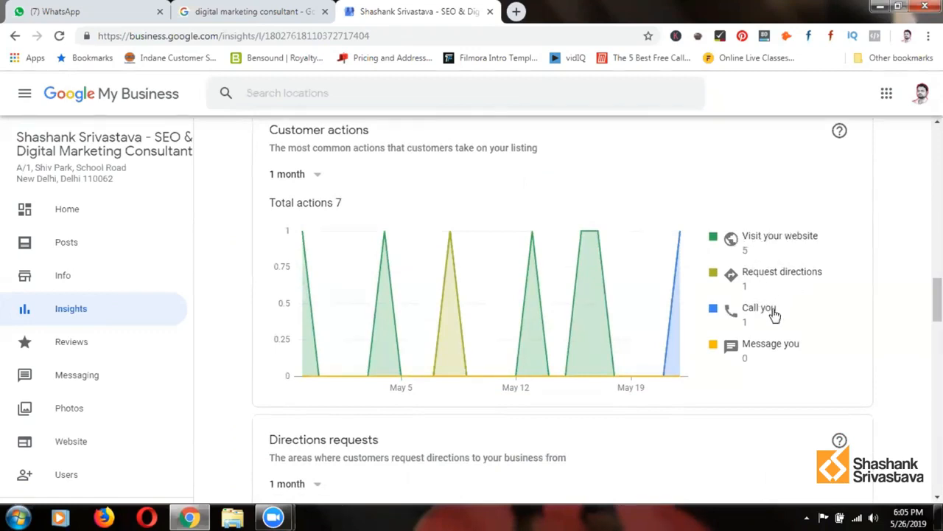
pyautogui.moveTo(748, 333)
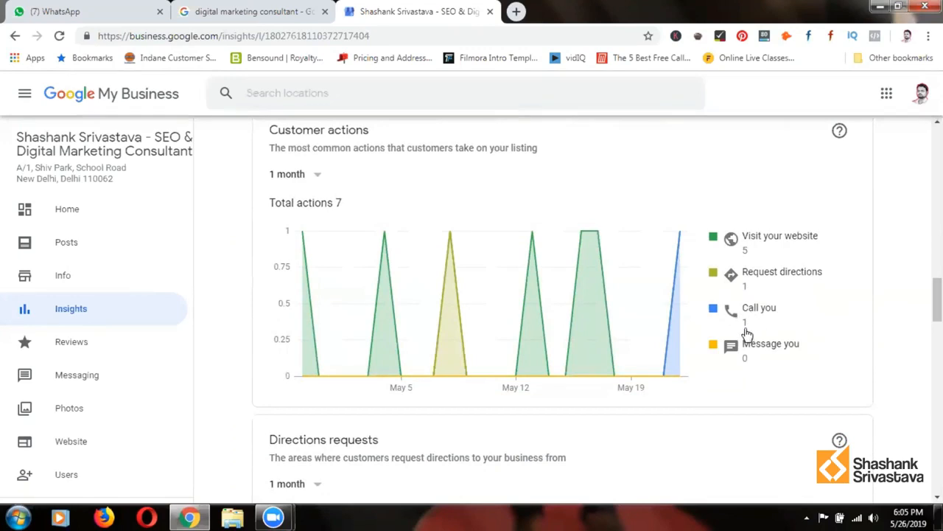
pyautogui.moveTo(749, 333)
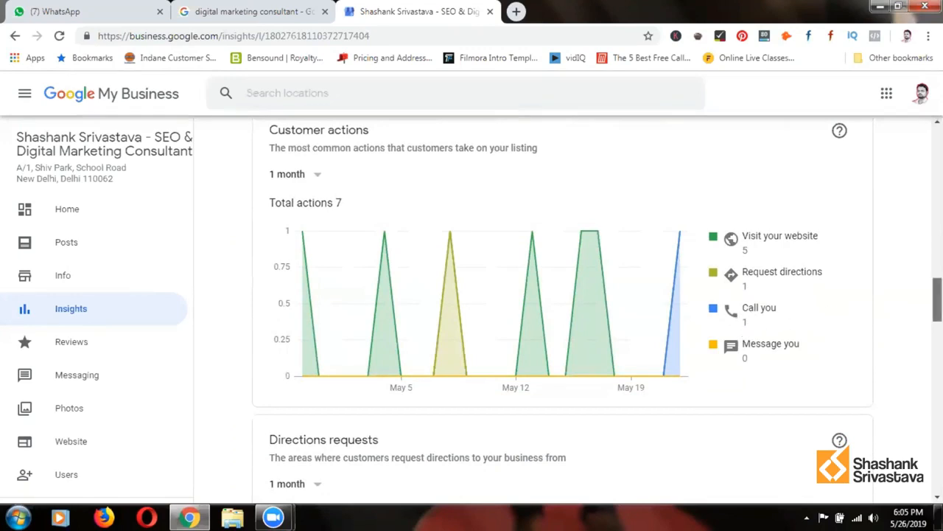
pyautogui.scroll(-3)
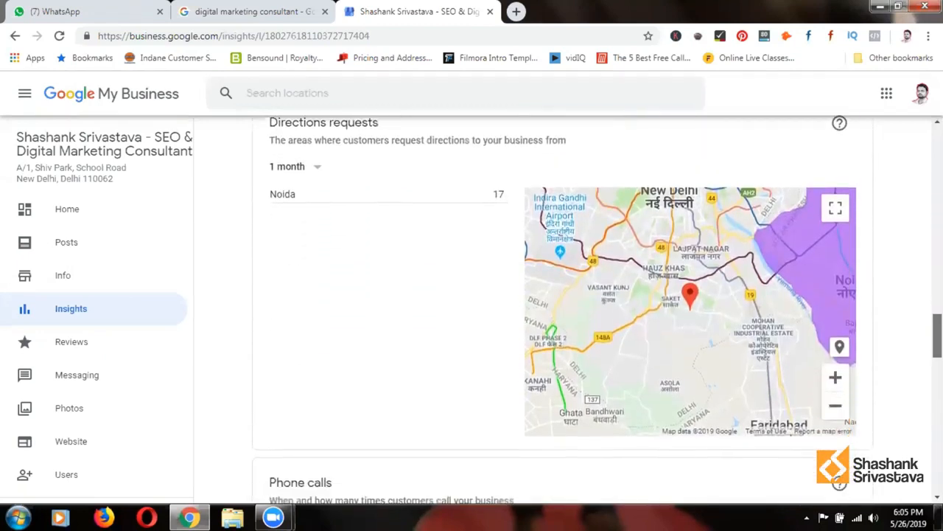
pyautogui.scroll(-3)
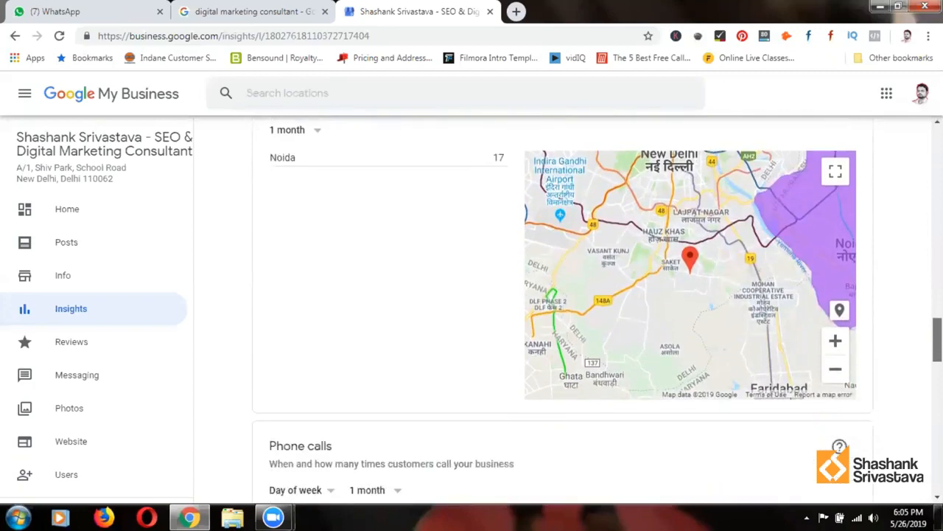
pyautogui.scroll(-3)
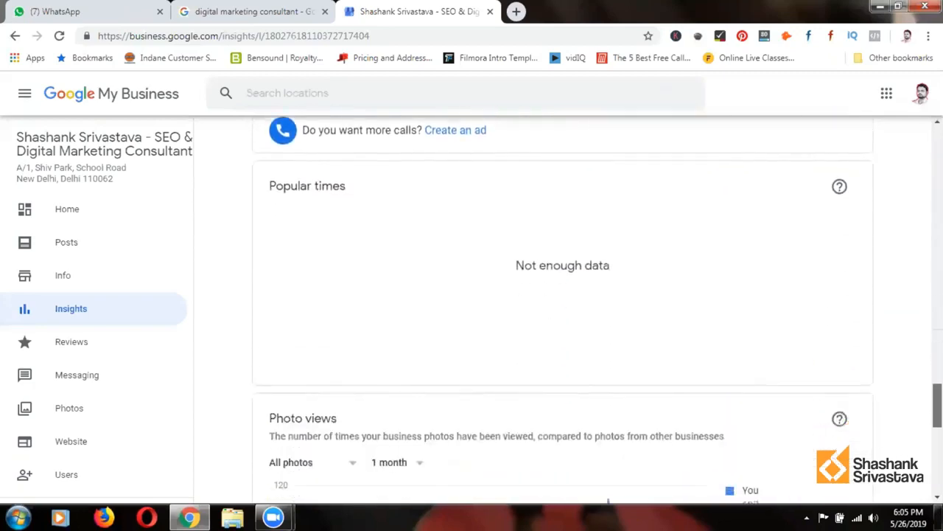
pyautogui.scroll(-3)
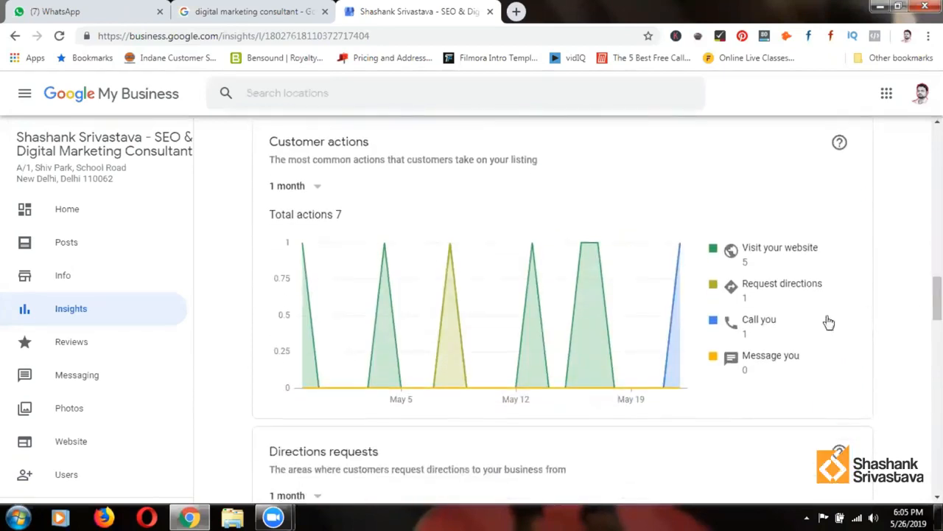
pyautogui.moveTo(764, 310)
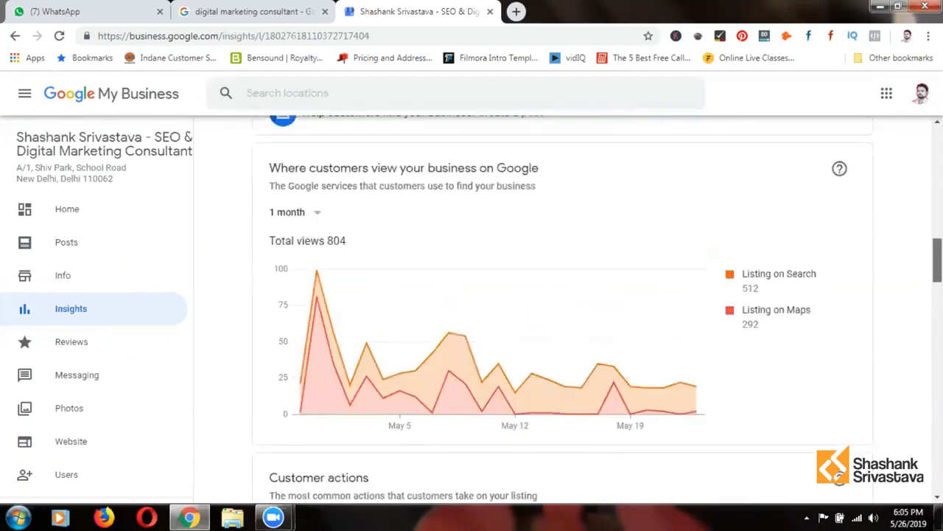
pyautogui.scroll(-3)
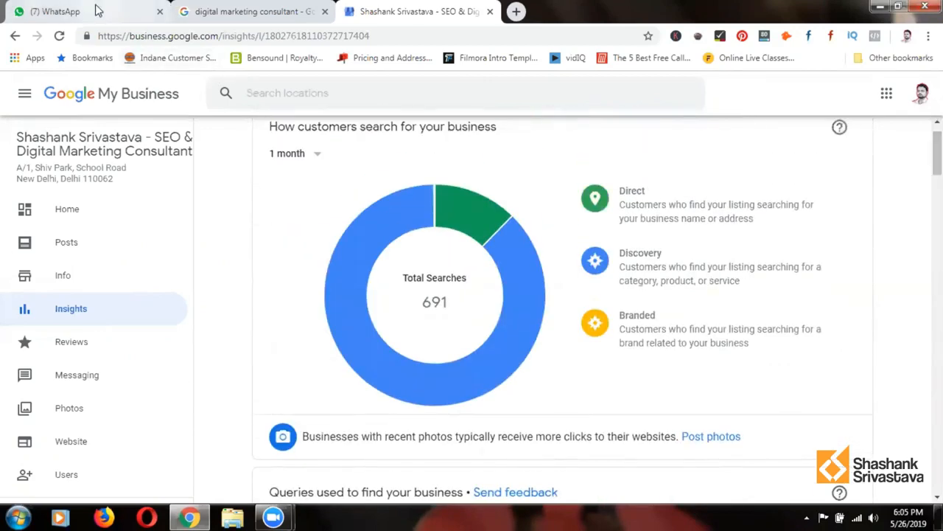
# Switch to WhatsApp Web and start a chat search.
pyautogui.click(62, 12)
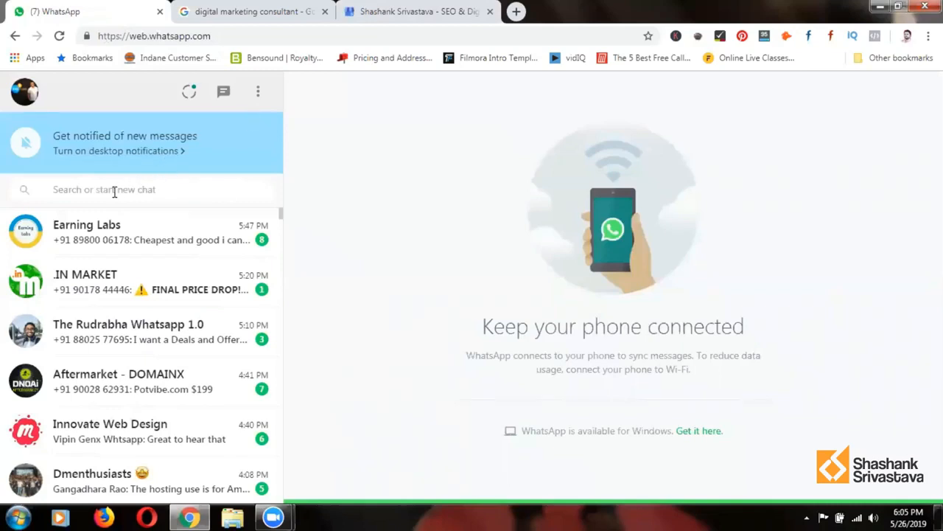
pyautogui.click(115, 189)
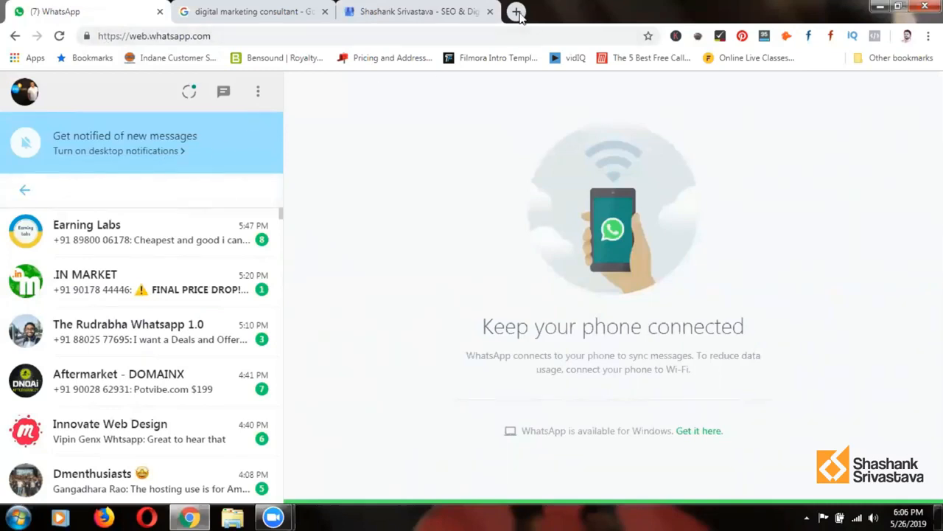
pyautogui.moveTo(516, 12)
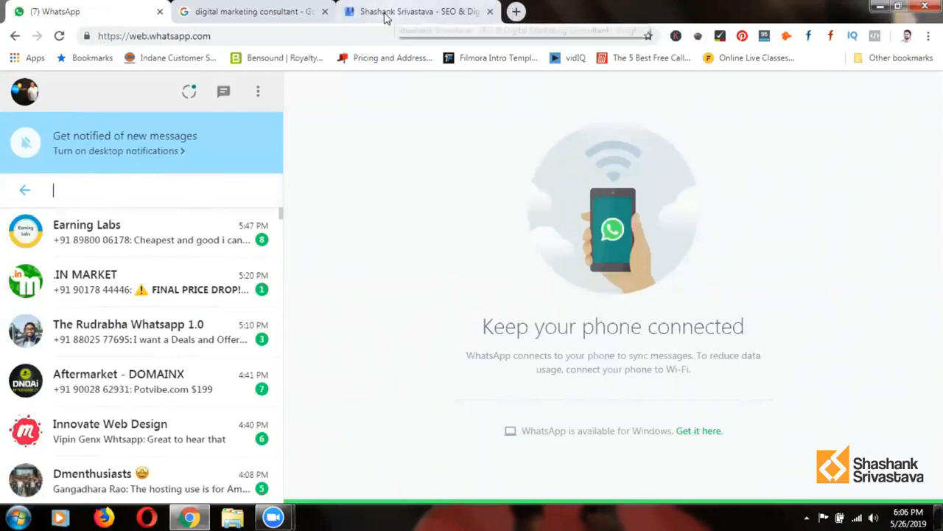
# Return to the business listing and browse the iamshashank.com homepage down to the Let's Talk button.
pyautogui.click(253, 12)
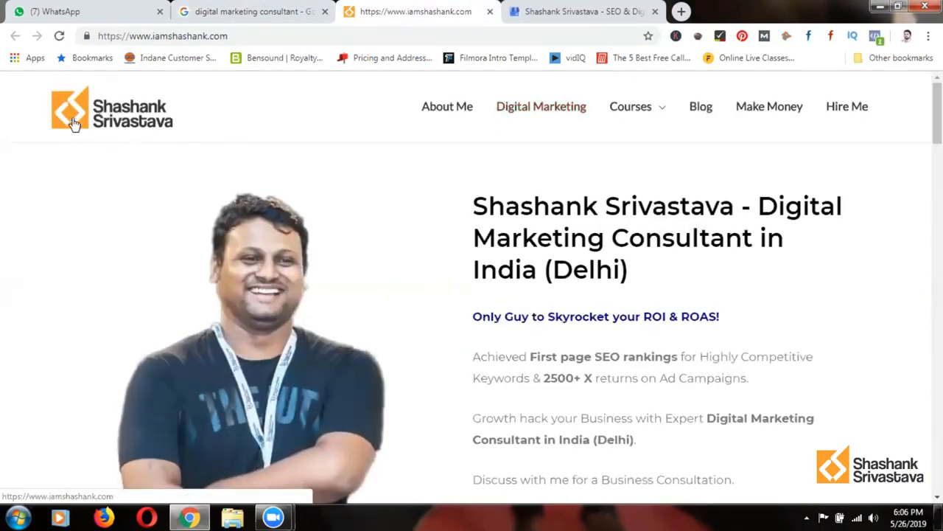
pyautogui.moveTo(460, 218)
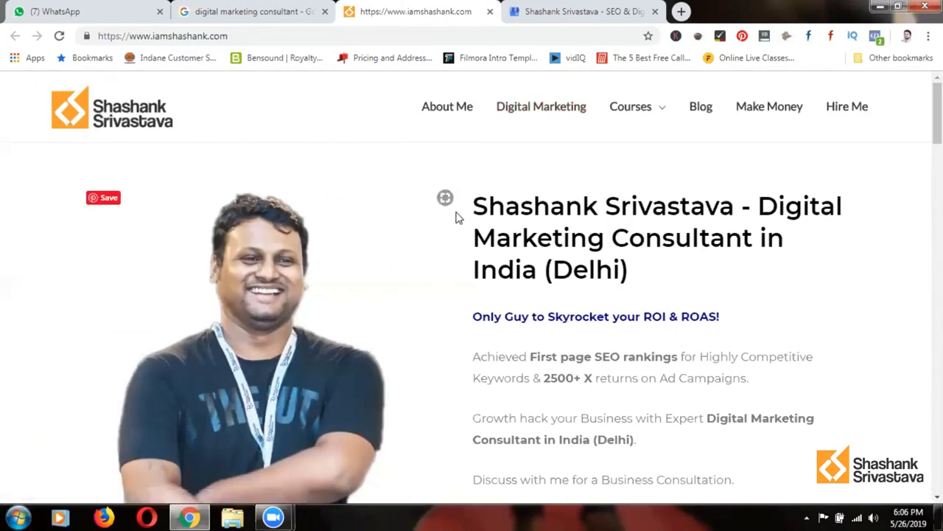
pyautogui.moveTo(843, 227)
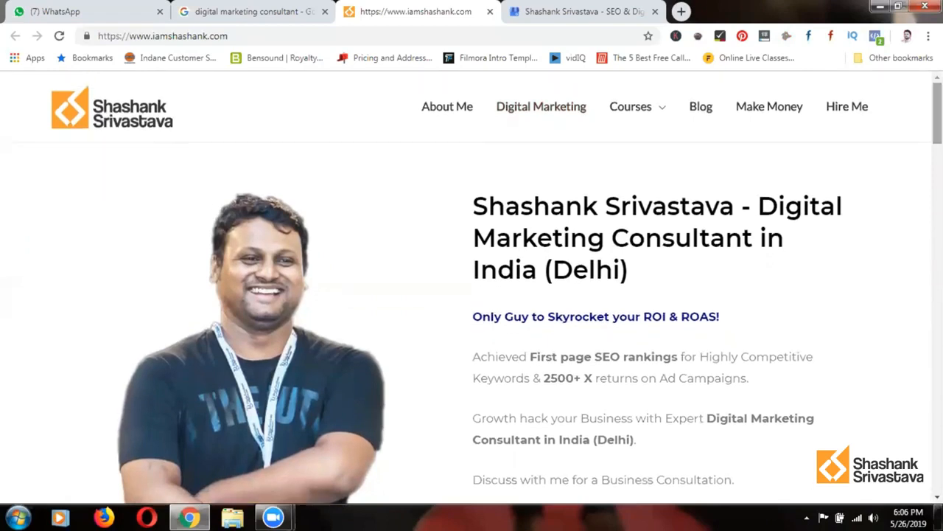
pyautogui.moveTo(656, 233)
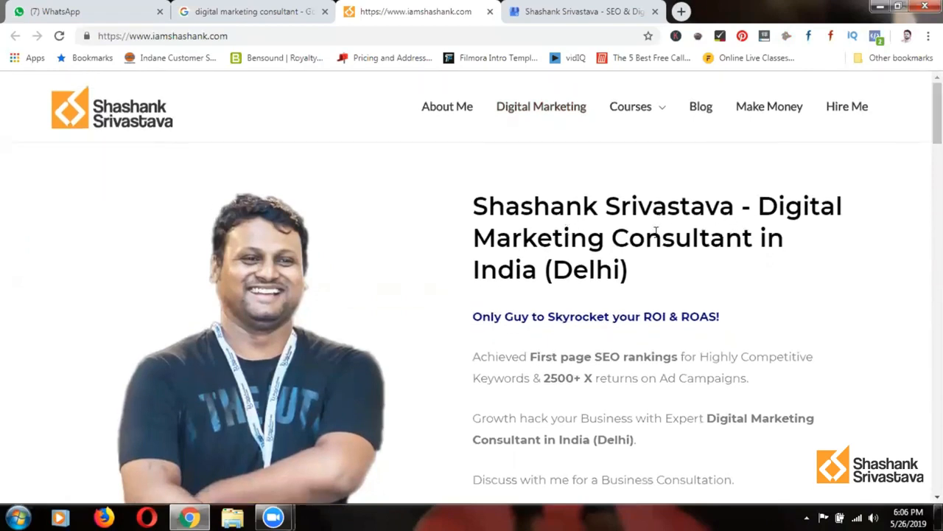
pyautogui.moveTo(764, 216)
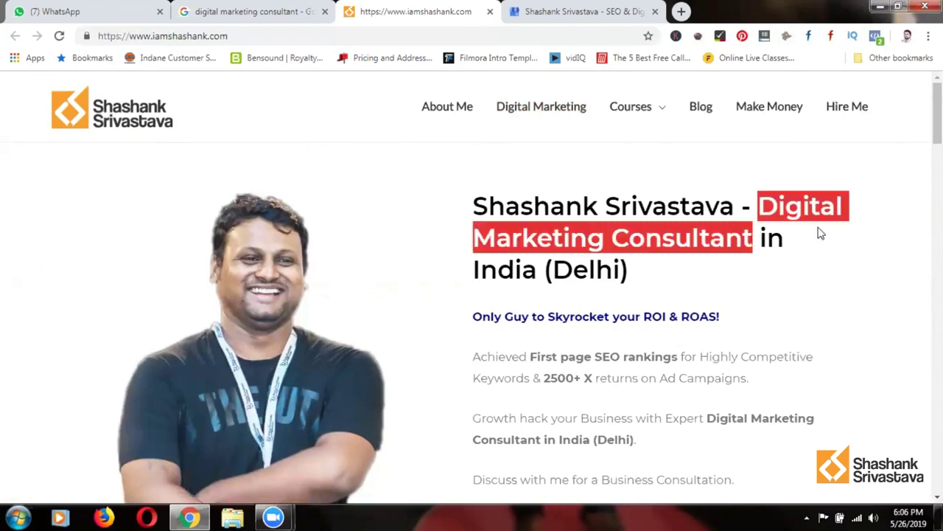
pyautogui.scroll(-3)
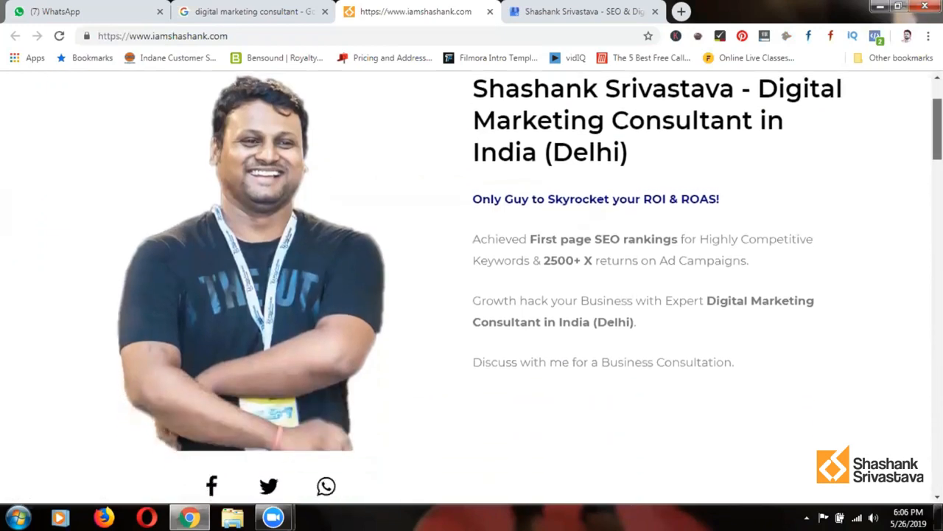
pyautogui.scroll(-3)
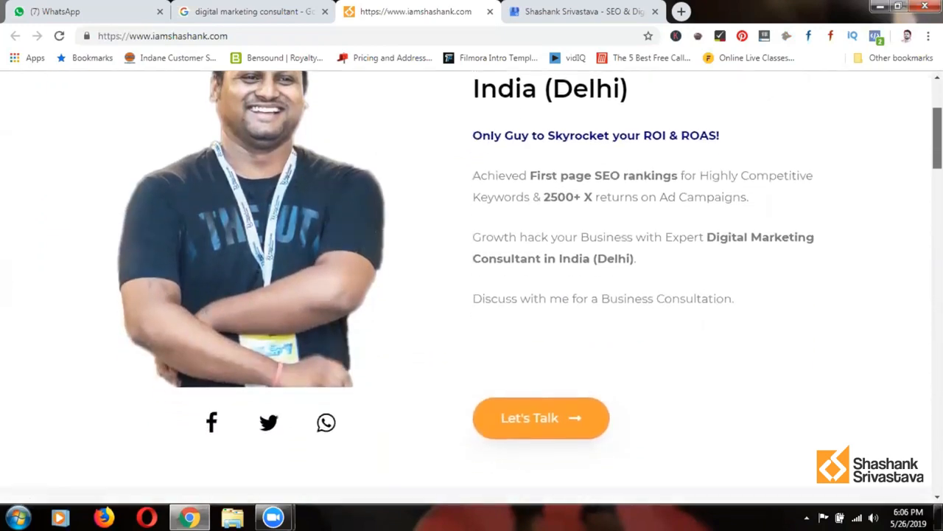
pyautogui.scroll(-3)
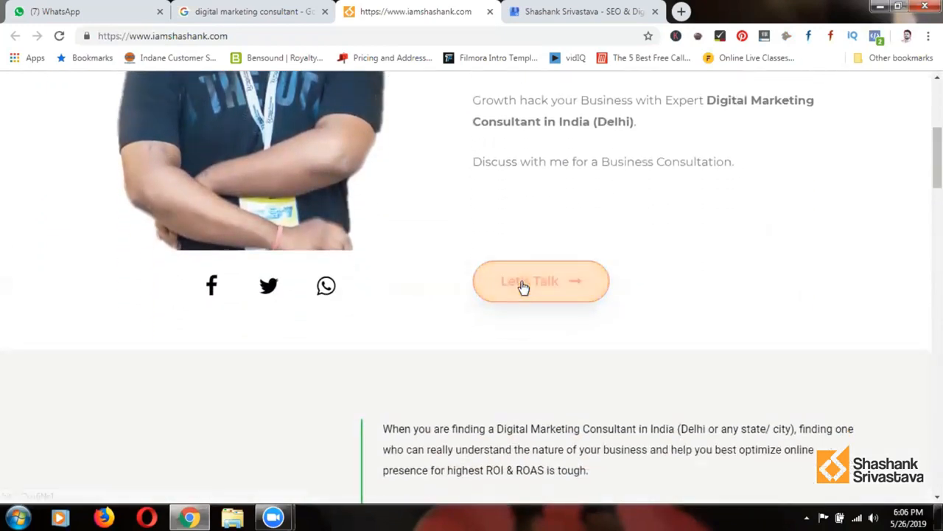
pyautogui.click(540, 280)
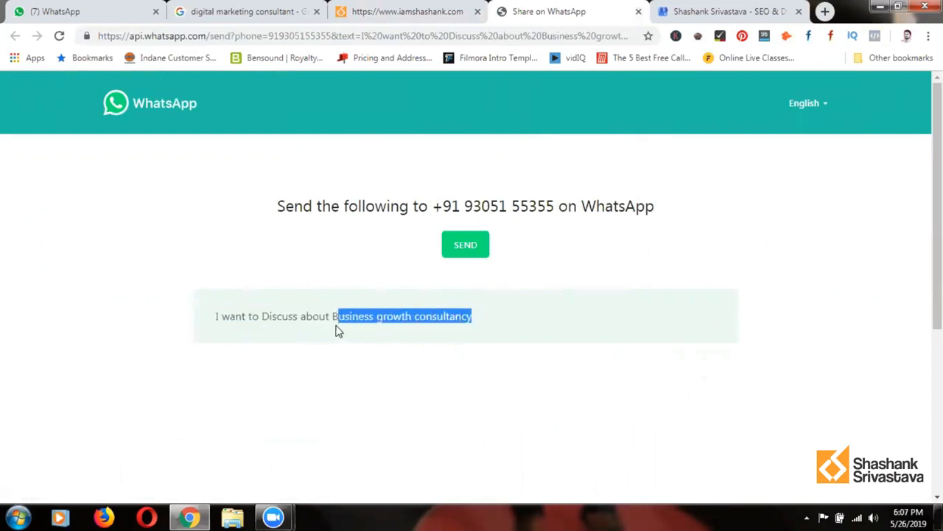
pyautogui.rightClick(339, 318)
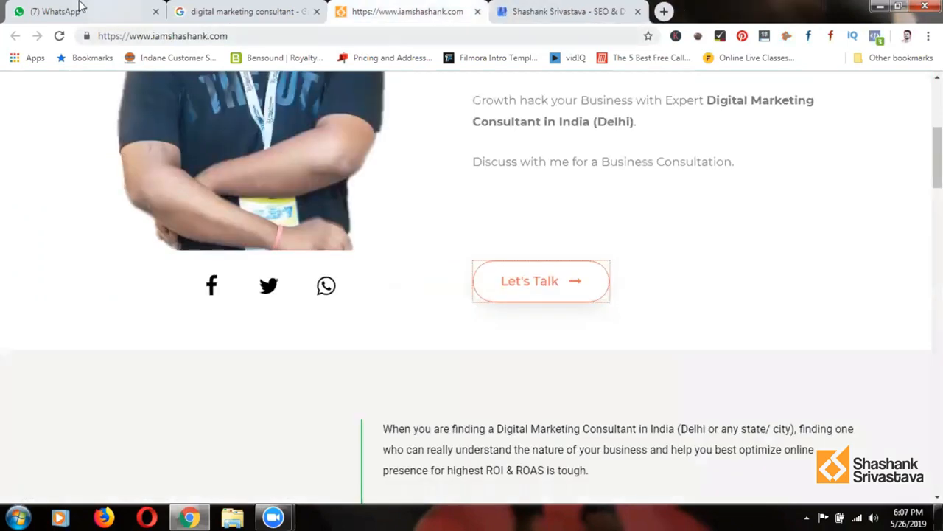
# Browse the 'Business growth consultancy' chat results and review a lead's social media marketing enquiry.
pyautogui.rightClick(111, 191)
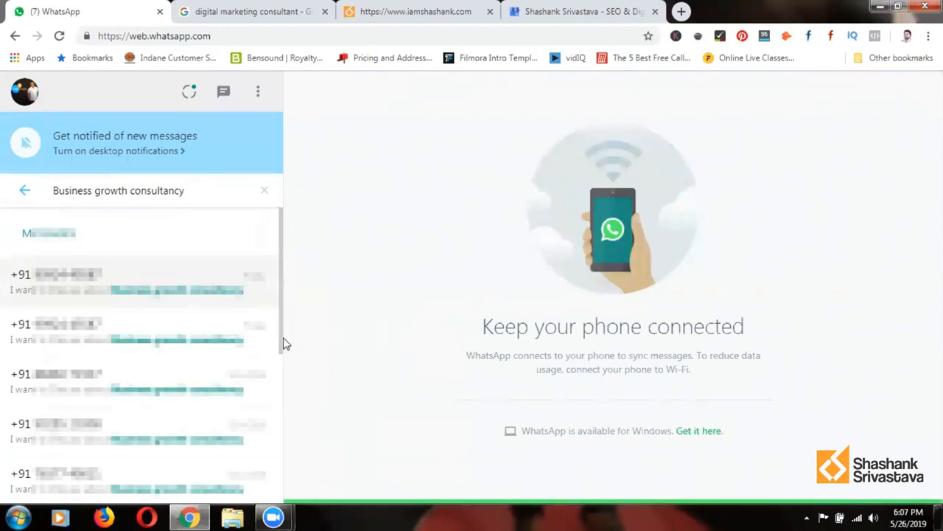
pyautogui.scroll(-3)
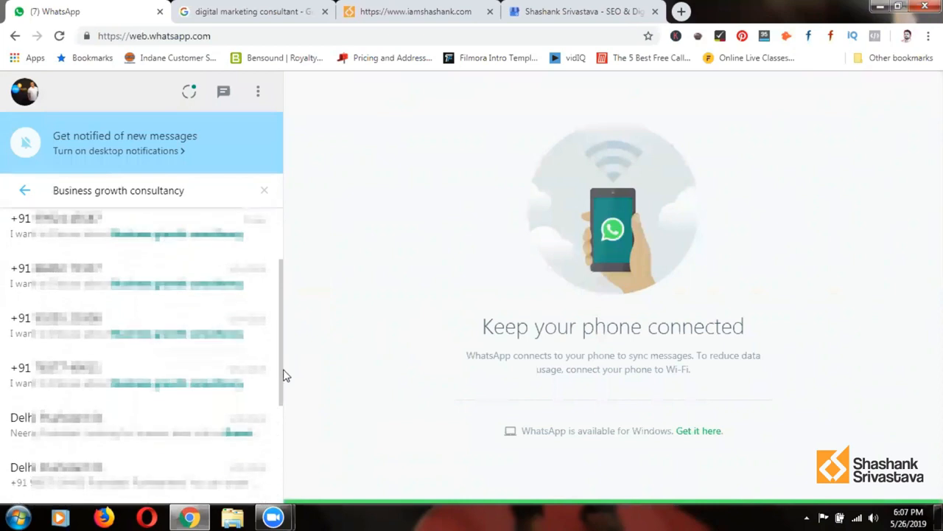
pyautogui.scroll(-3)
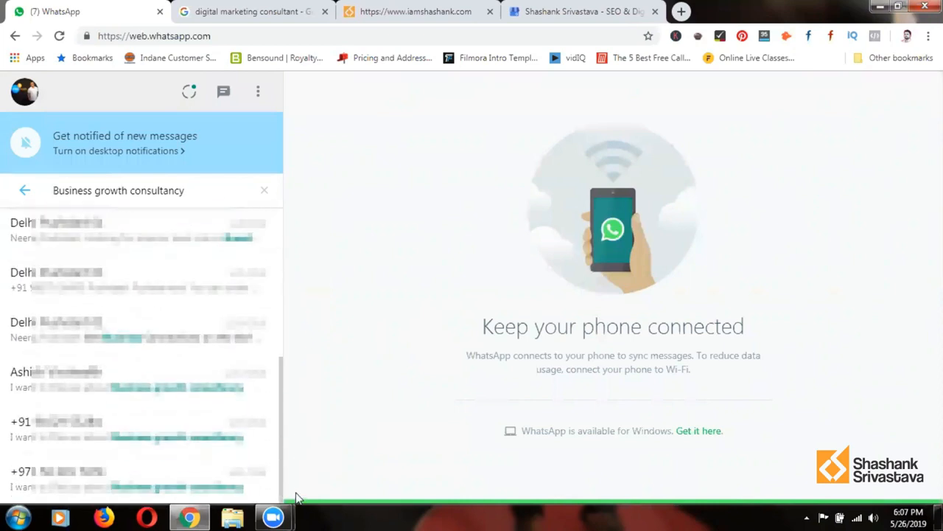
pyautogui.scroll(-3)
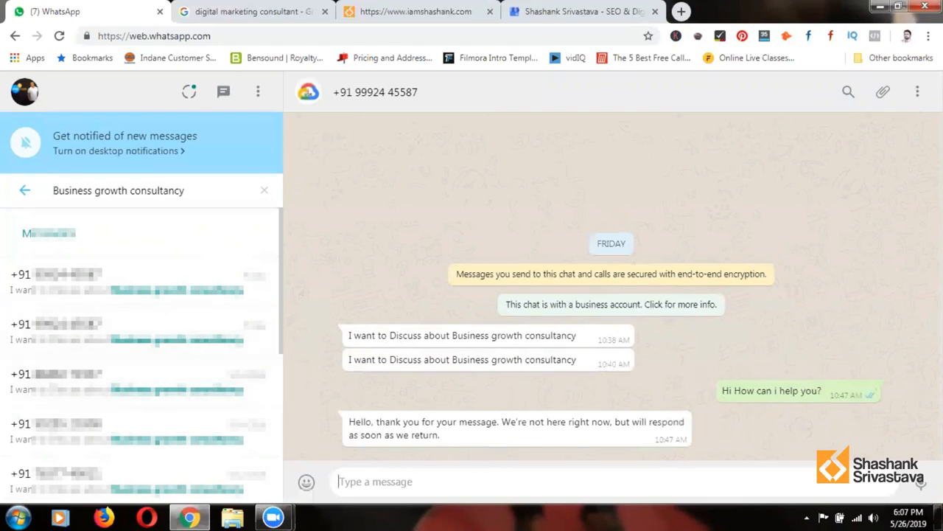
pyautogui.moveTo(374, 327)
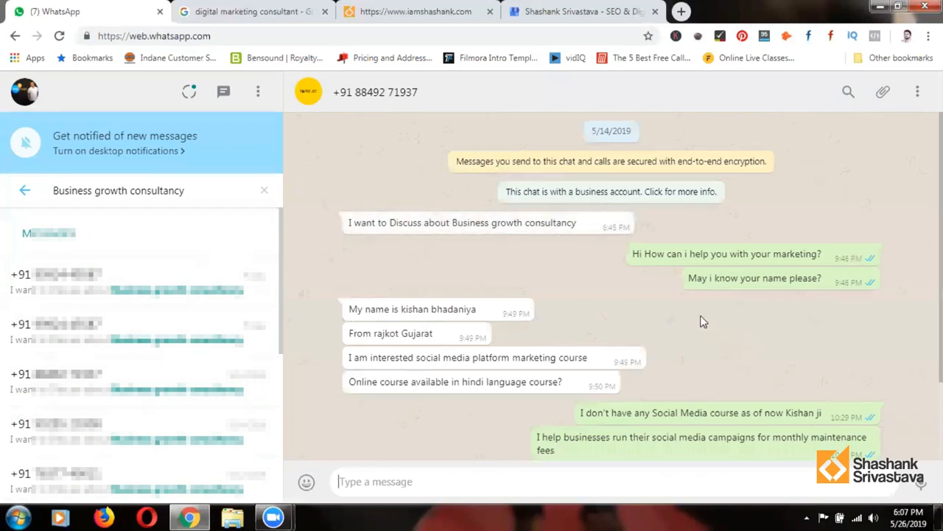
pyautogui.moveTo(552, 273)
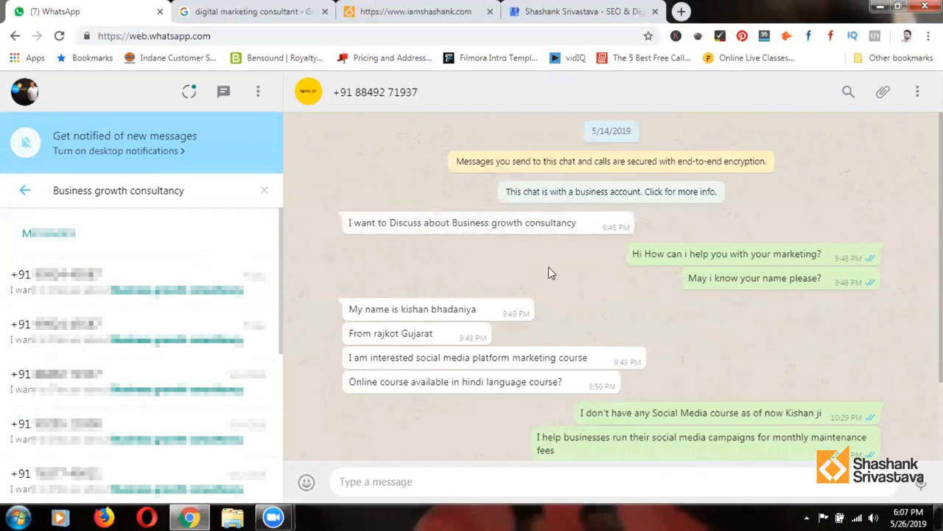
pyautogui.scroll(-3)
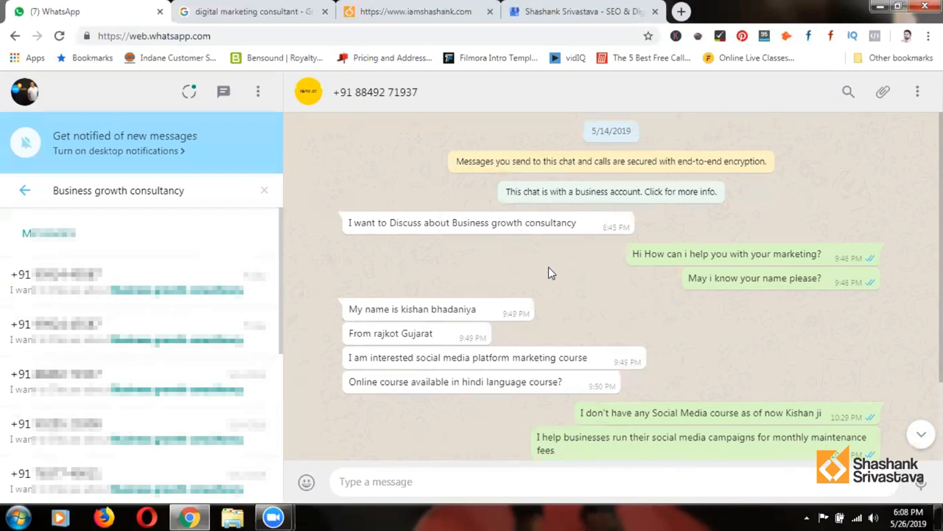
pyautogui.moveTo(283, 250)
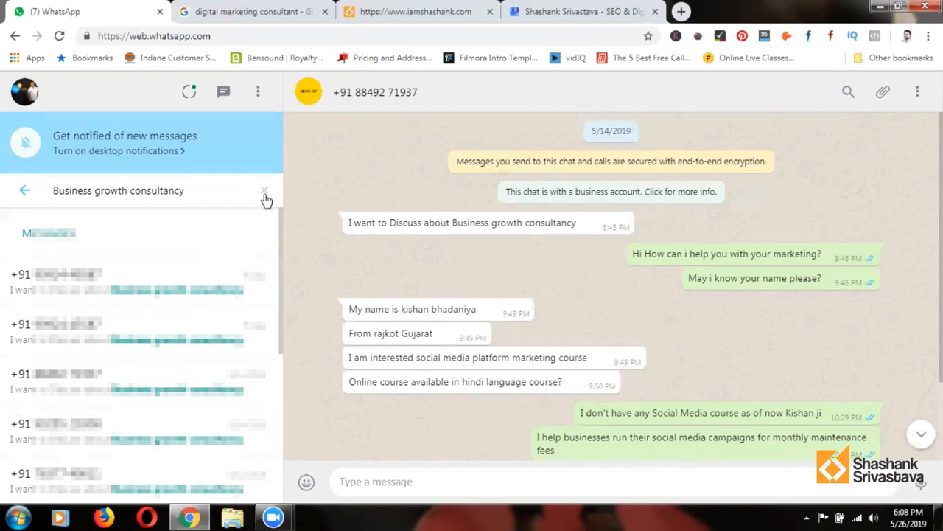
# Search WhatsApp for 'vedas', review that client's ad-spend chat, then return to the consultant search results.
pyautogui.click(265, 199)
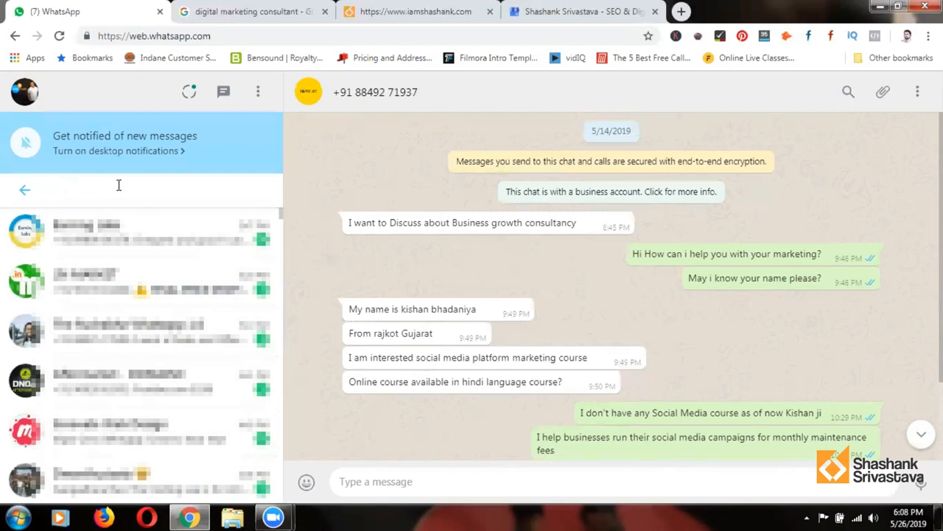
pyautogui.write('vd')
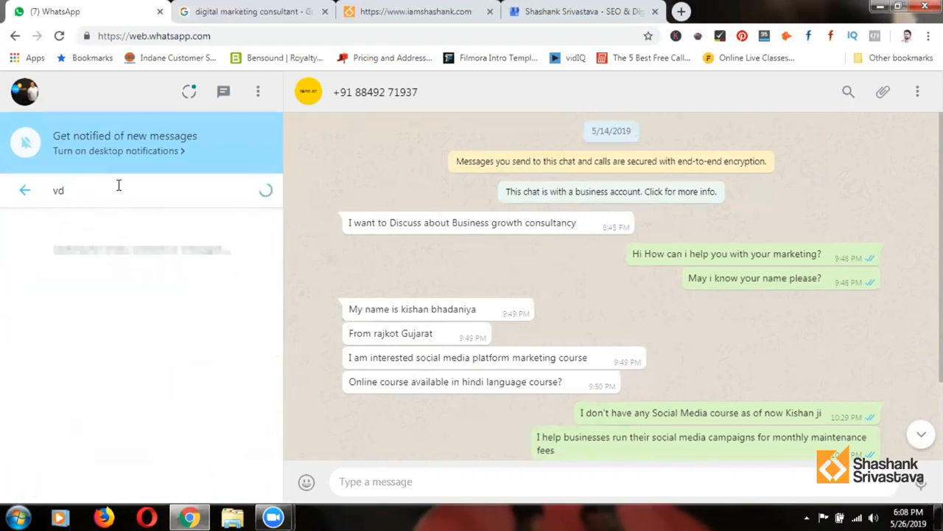
pyautogui.write('edas')
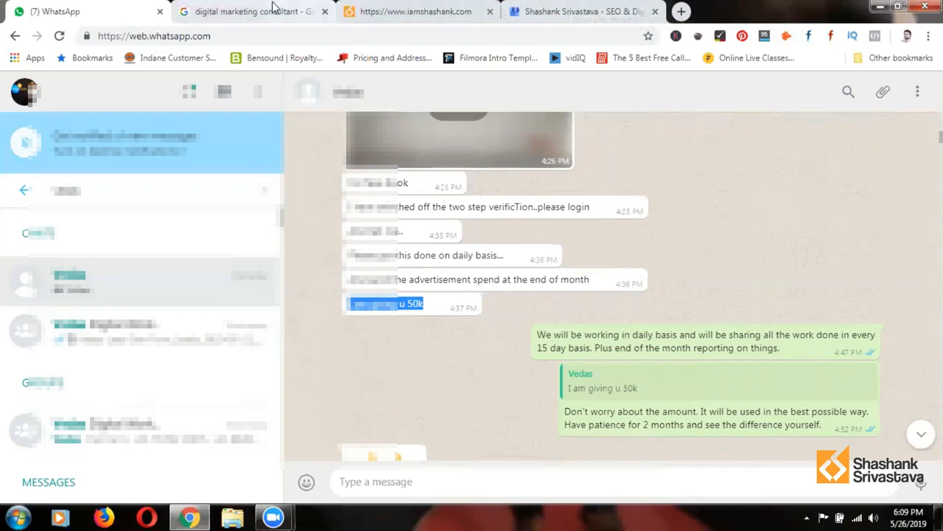
pyautogui.click(254, 12)
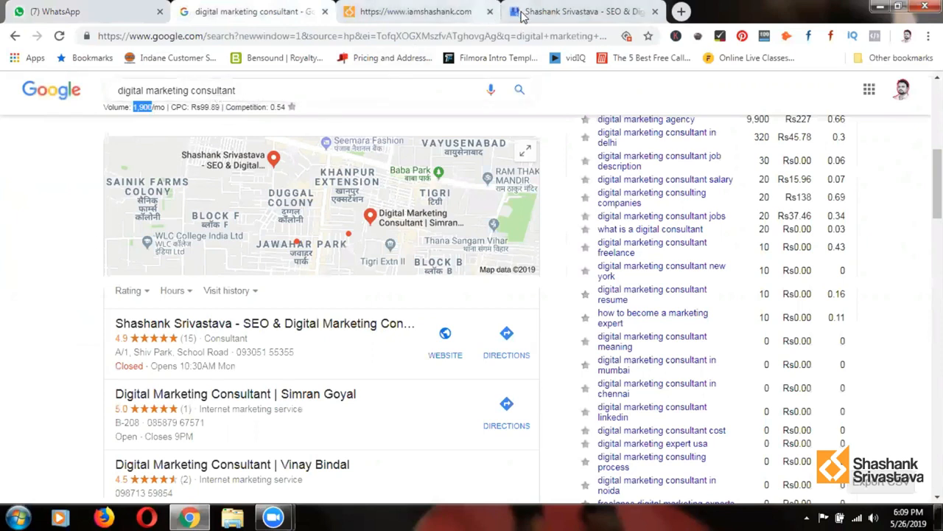
pyautogui.moveTo(583, 12)
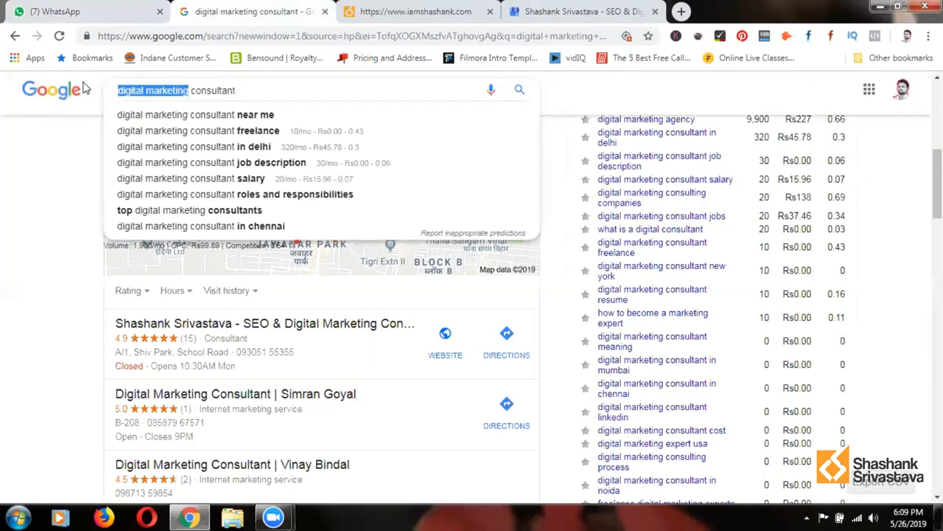
# Change the Google query to 'seo consultant' and view the local listings.
pyautogui.write('seo consultant')
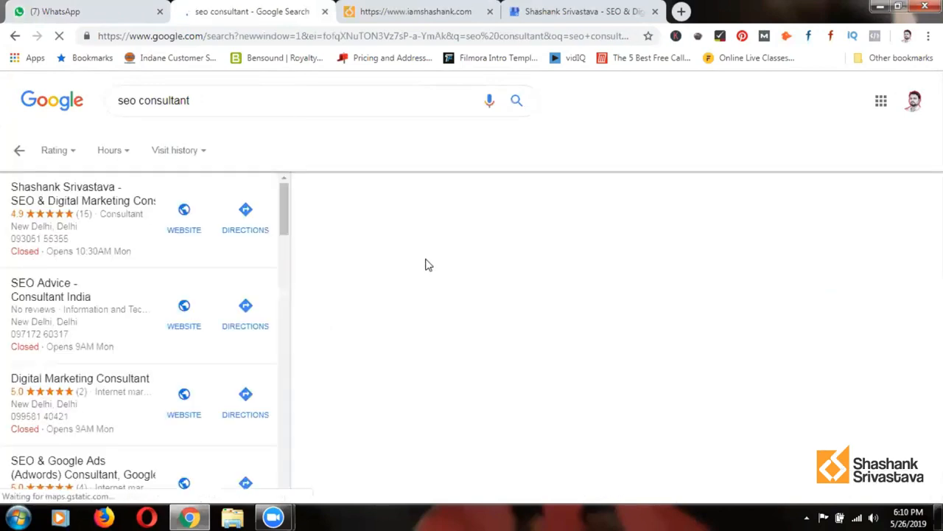
# View the top SEO & Digital Marketing Consultant listing: 4.9 rating, 15 reviews and address.
pyautogui.click(83, 193)
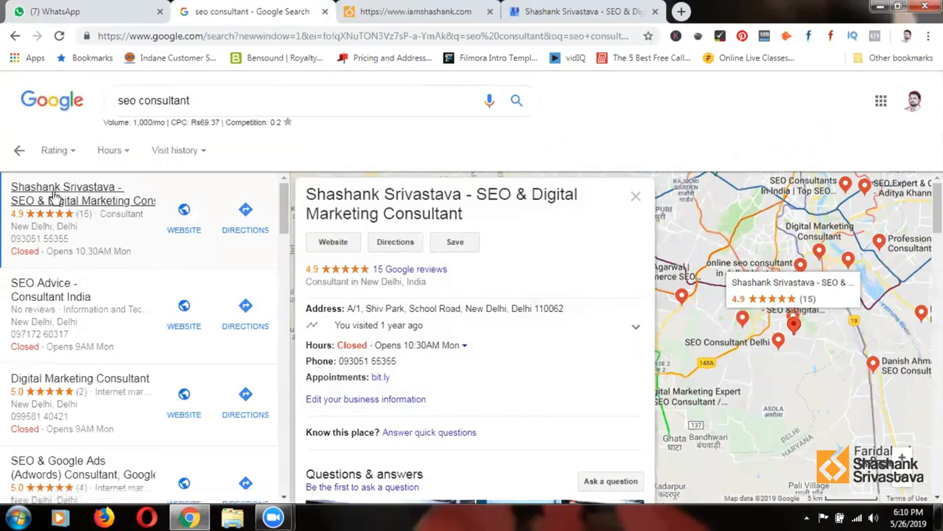
pyautogui.moveTo(66, 383)
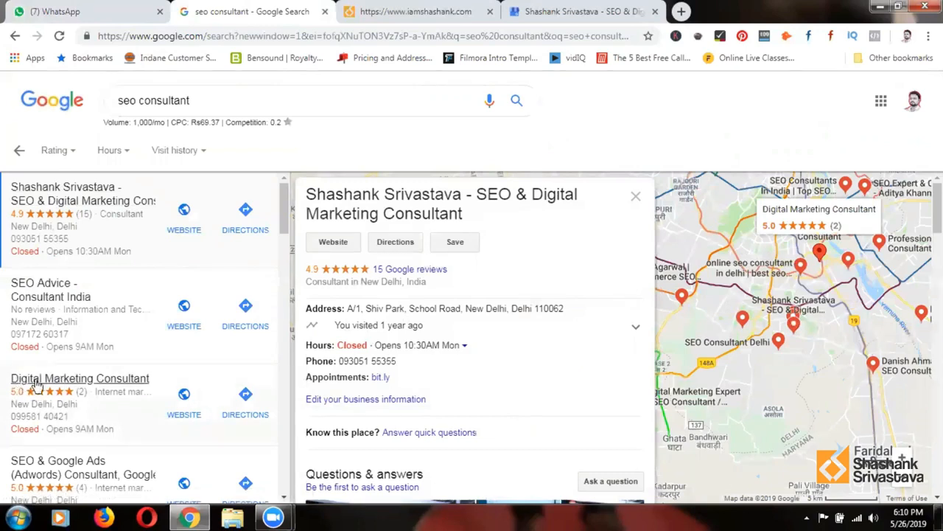
pyautogui.moveTo(150, 383)
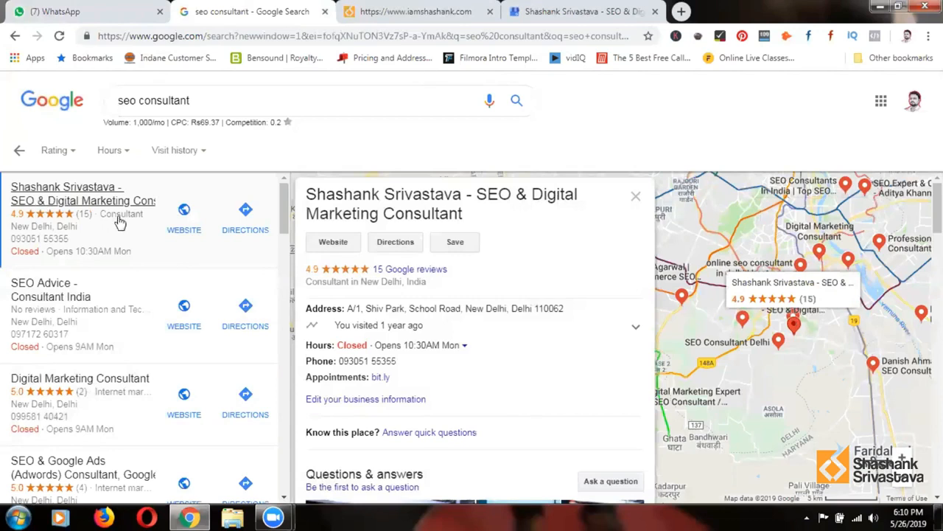
pyautogui.moveTo(51, 150)
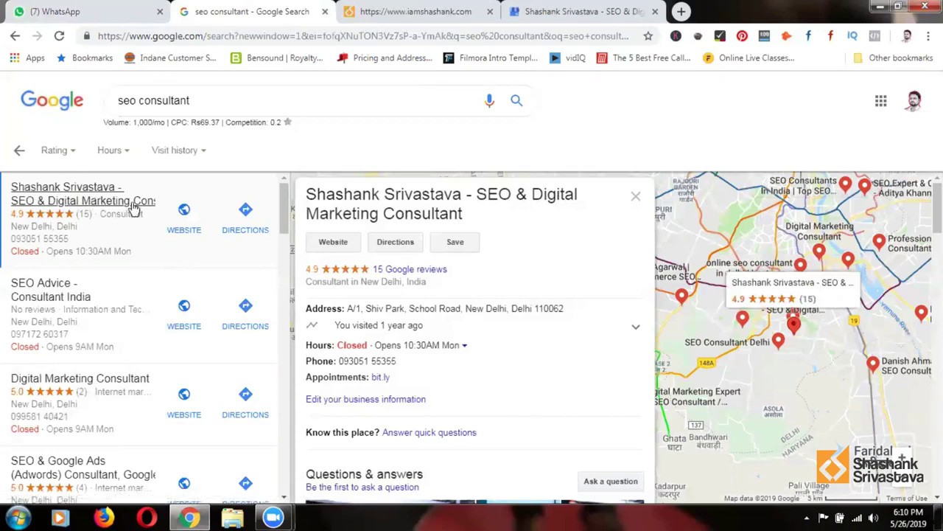
pyautogui.moveTo(87, 237)
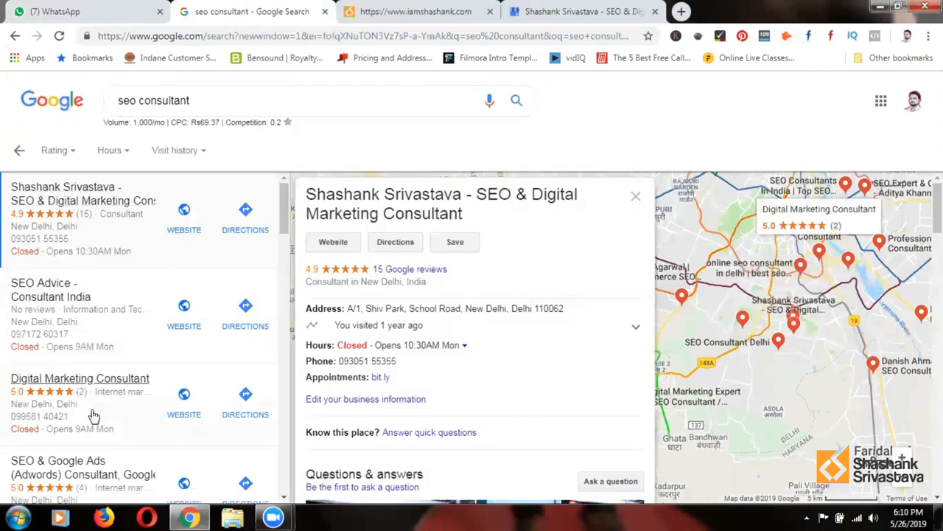
pyautogui.moveTo(71, 302)
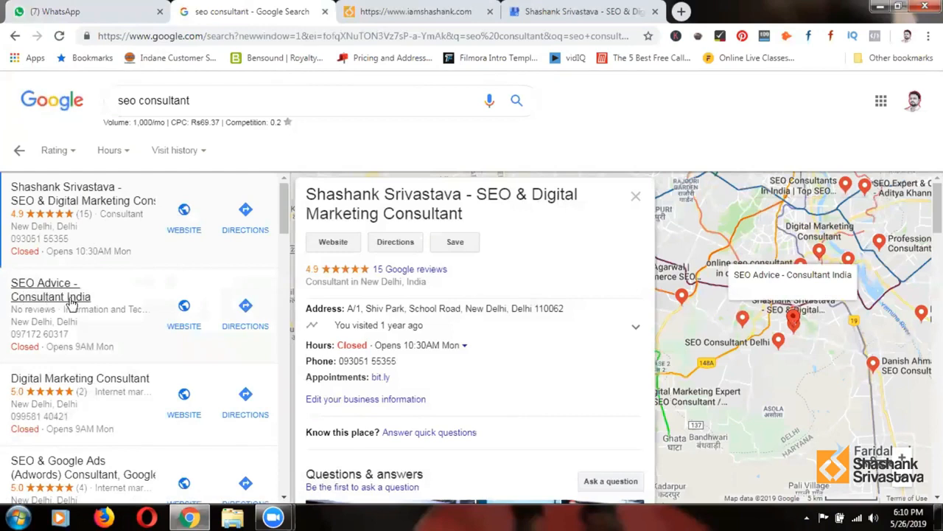
pyautogui.moveTo(142, 324)
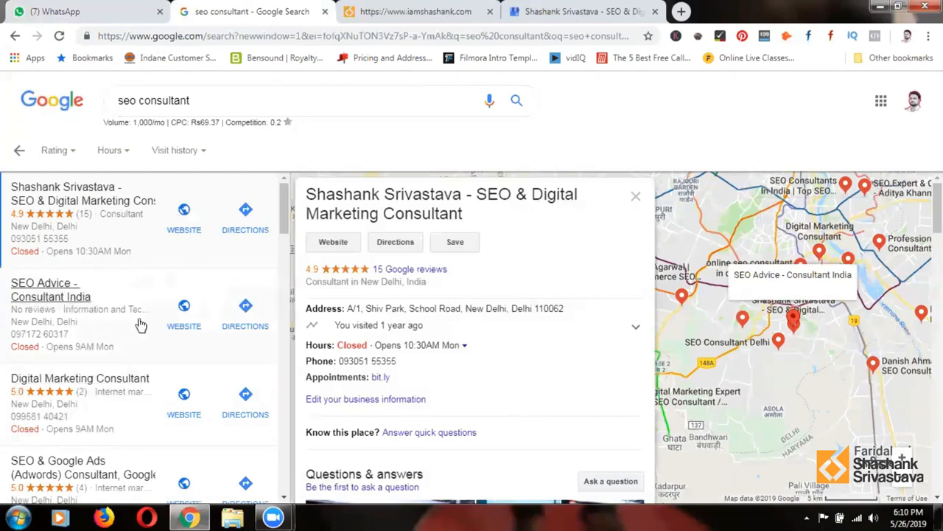
pyautogui.moveTo(141, 354)
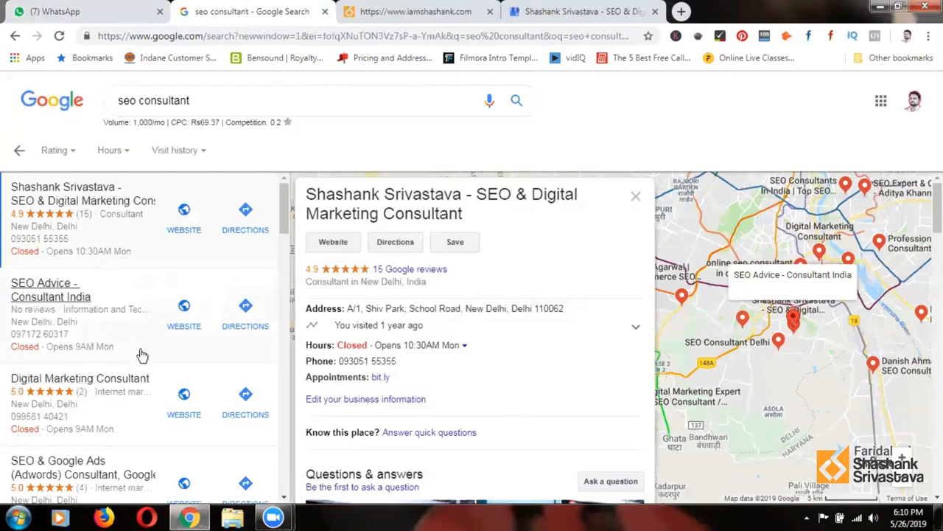
pyautogui.moveTo(292, 330)
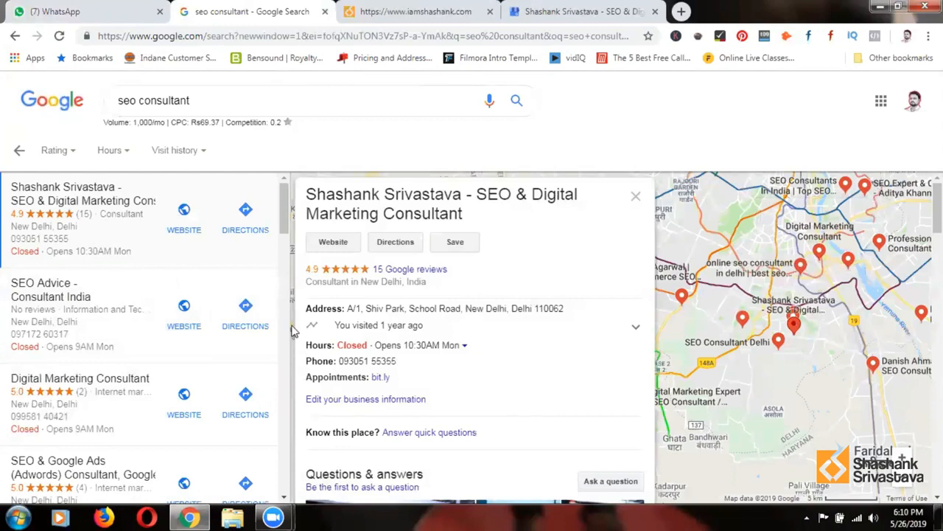
pyautogui.moveTo(430, 301)
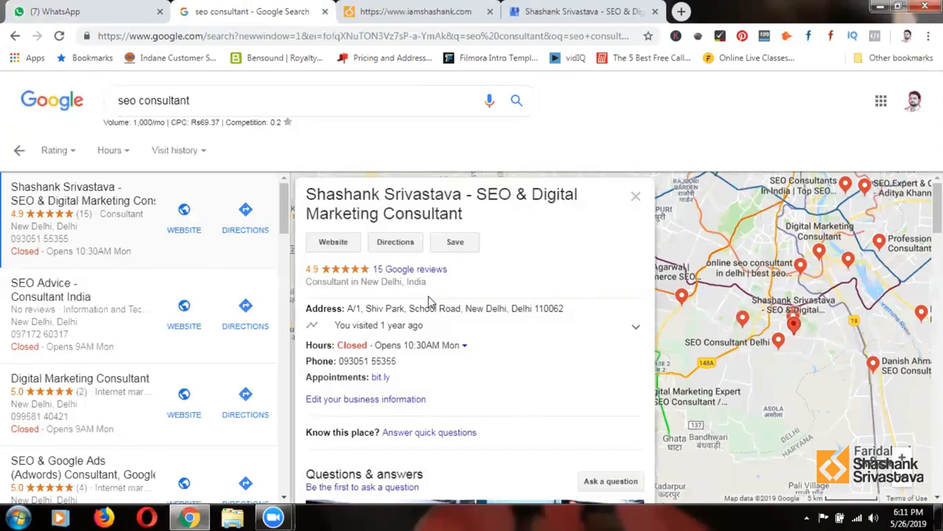
pyautogui.moveTo(504, 283)
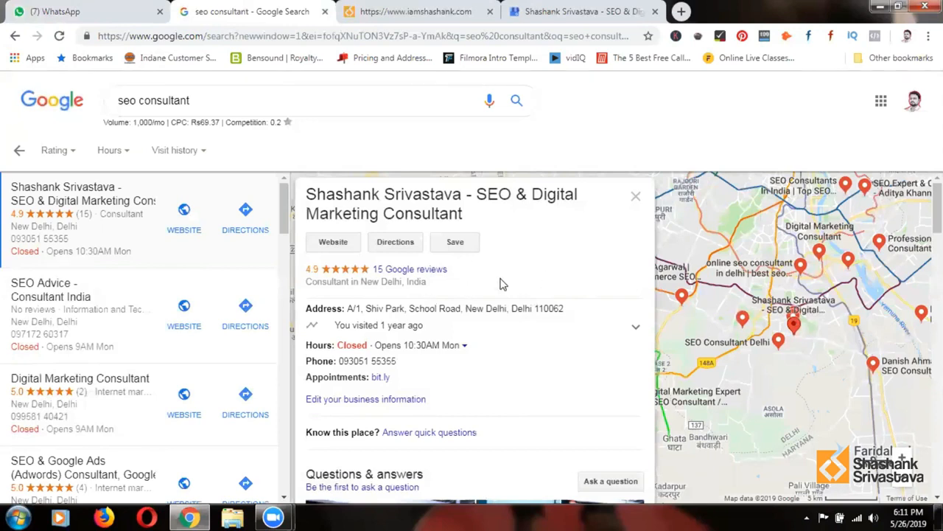
pyautogui.moveTo(536, 218)
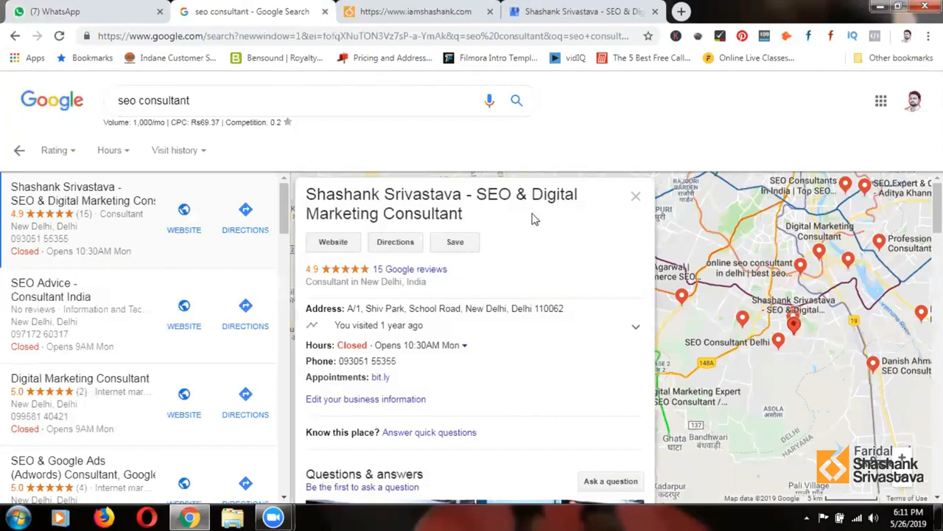
pyautogui.moveTo(437, 309)
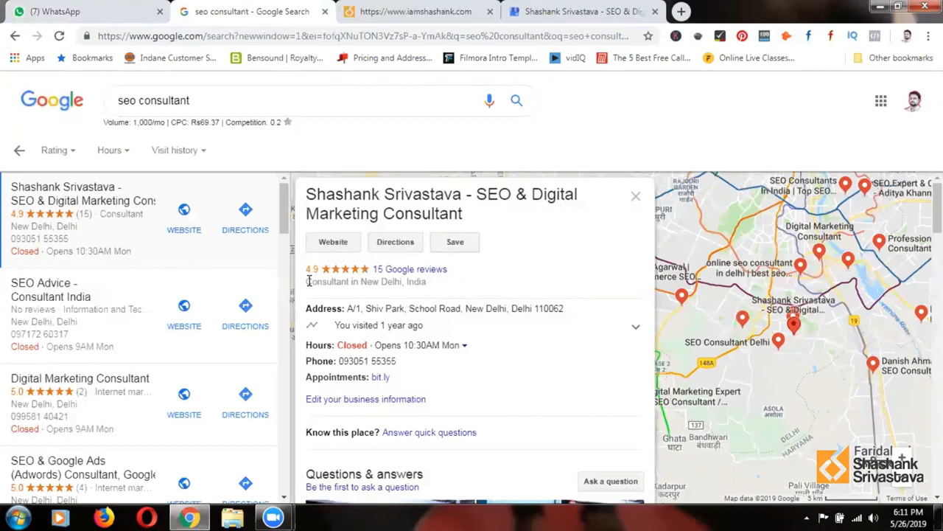
# Highlight the 'Consultant' category beneath the listing's 4.9-star, 15-review rating in Google Search.
pyautogui.doubleClick(328, 282)
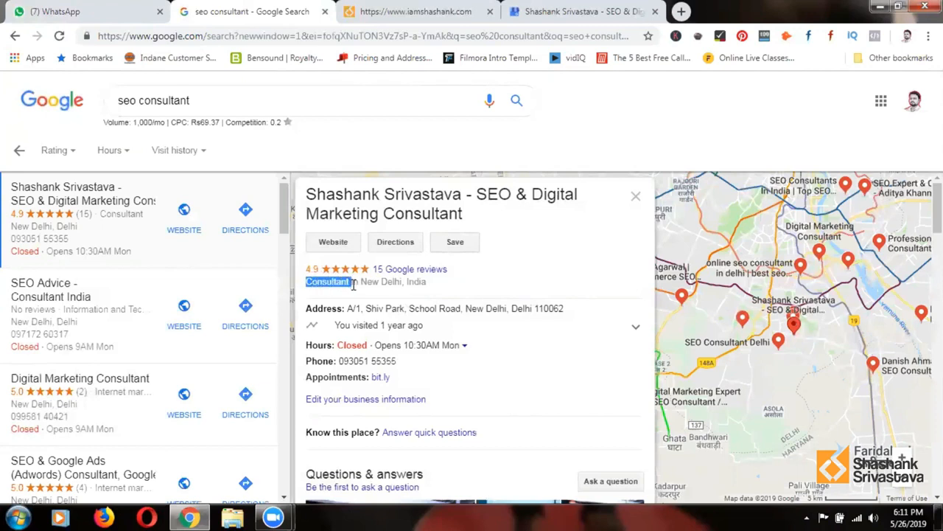
pyautogui.moveTo(508, 382)
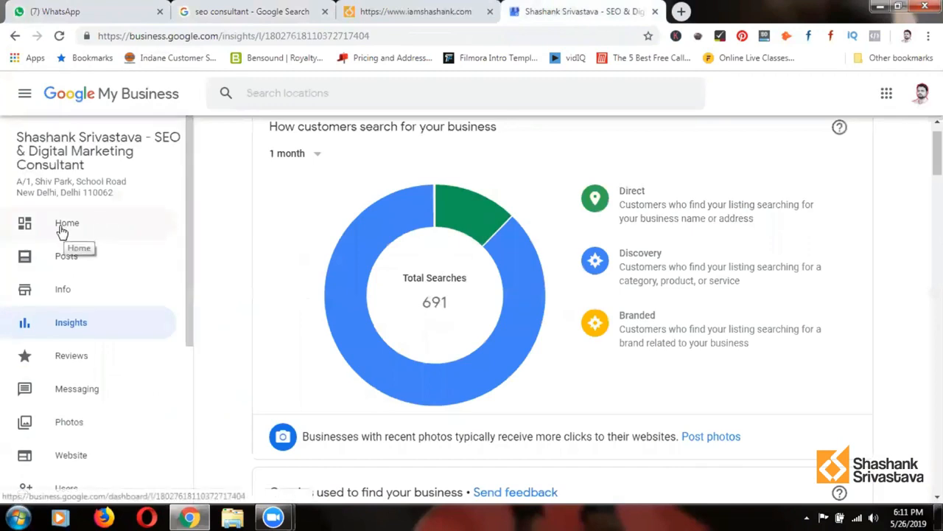
# View the listing's Info page with its name, category, address and hours.
pyautogui.click(68, 222)
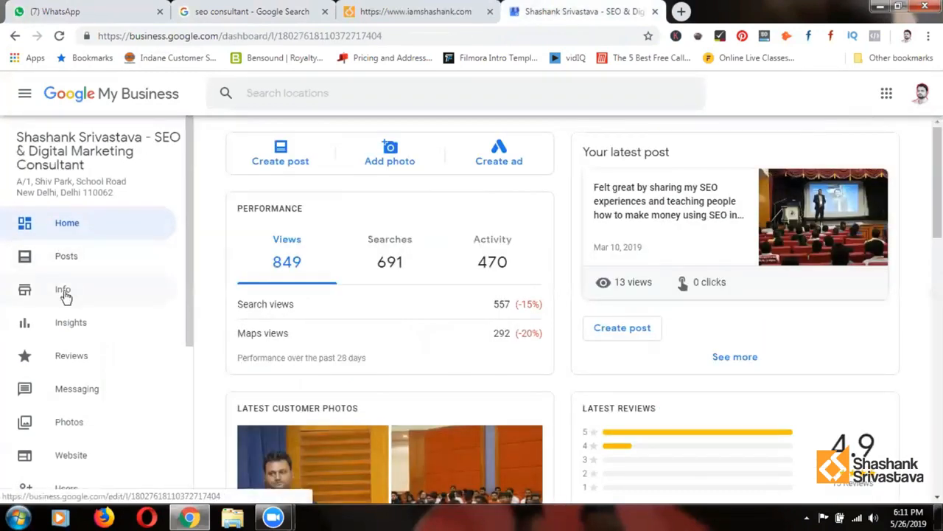
pyautogui.click(62, 289)
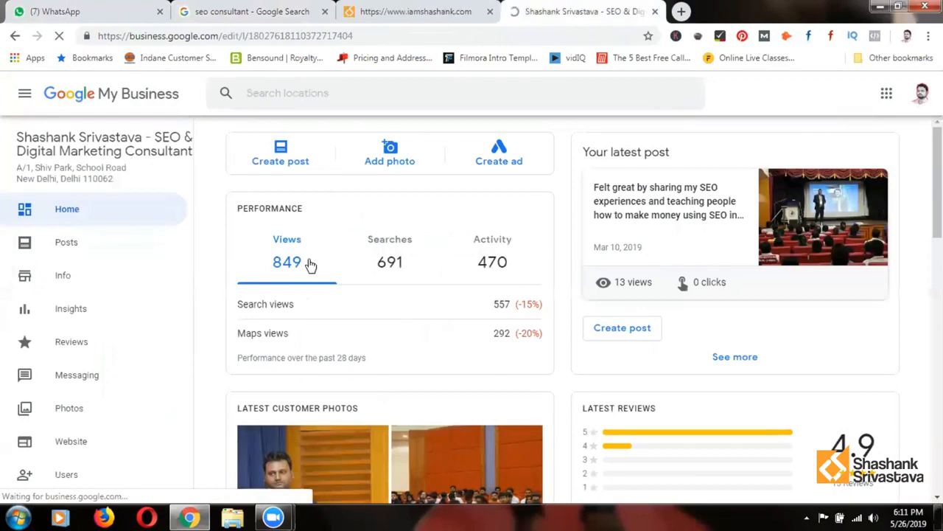
pyautogui.click(62, 276)
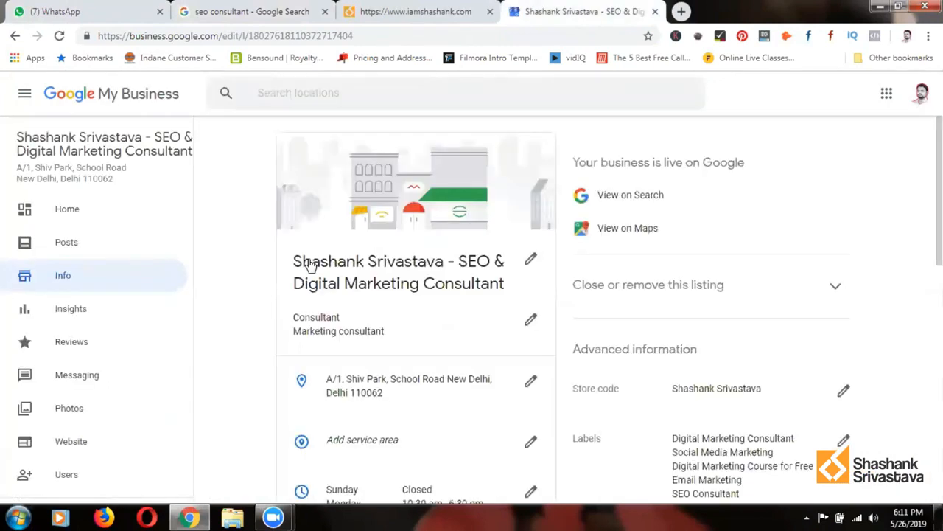
pyautogui.moveTo(416, 272)
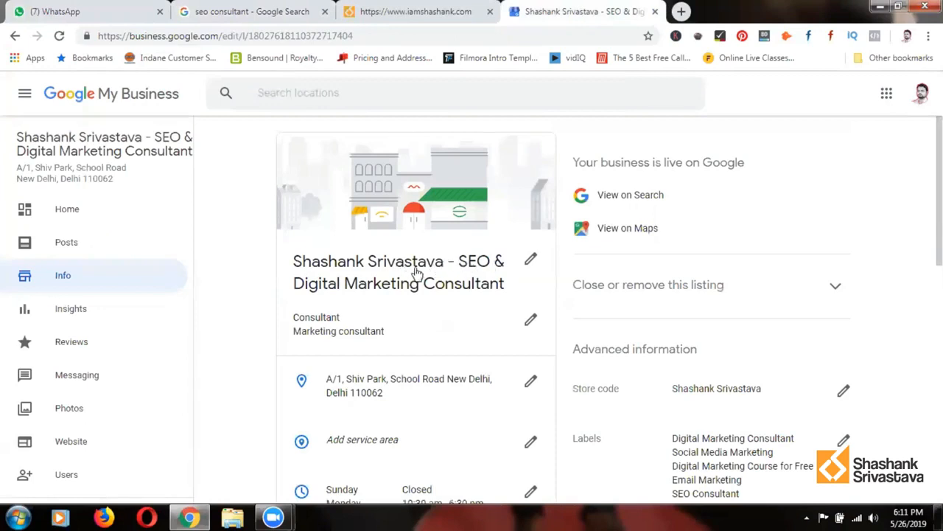
pyautogui.moveTo(315, 330)
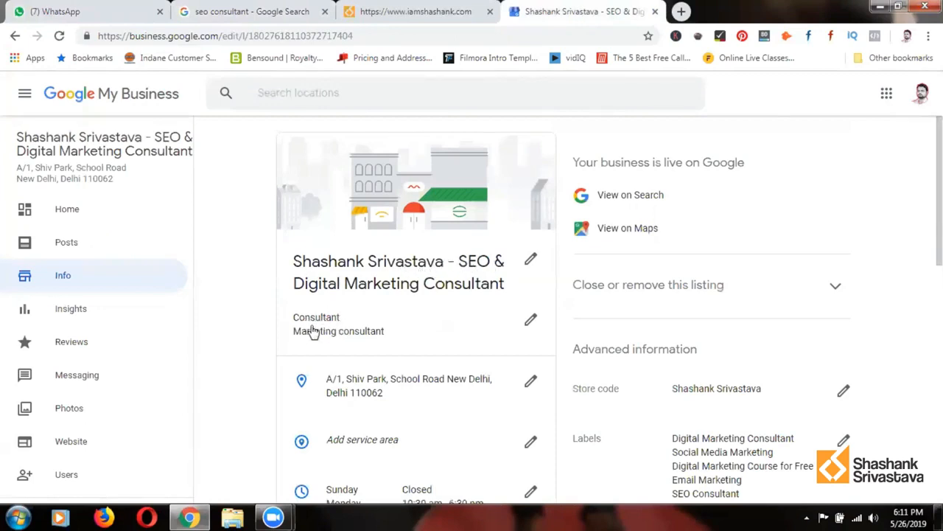
pyautogui.moveTo(398, 336)
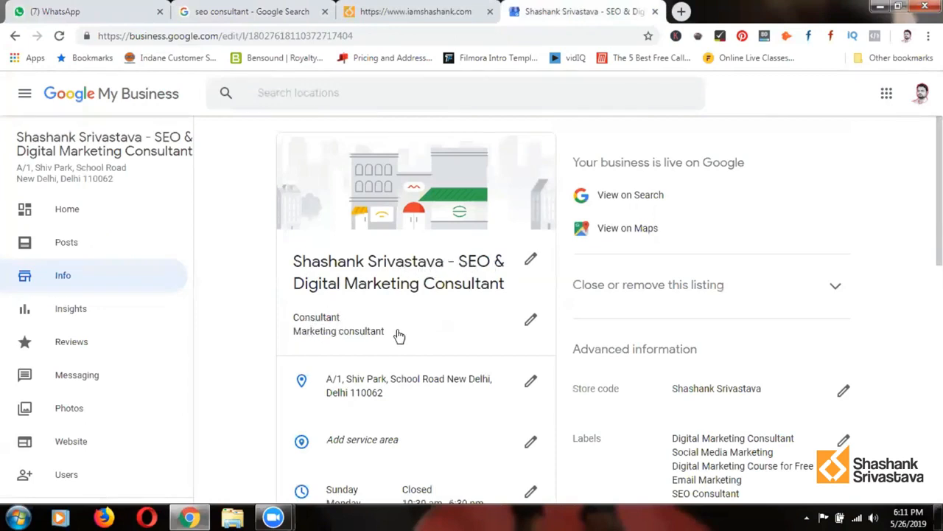
pyautogui.moveTo(339, 326)
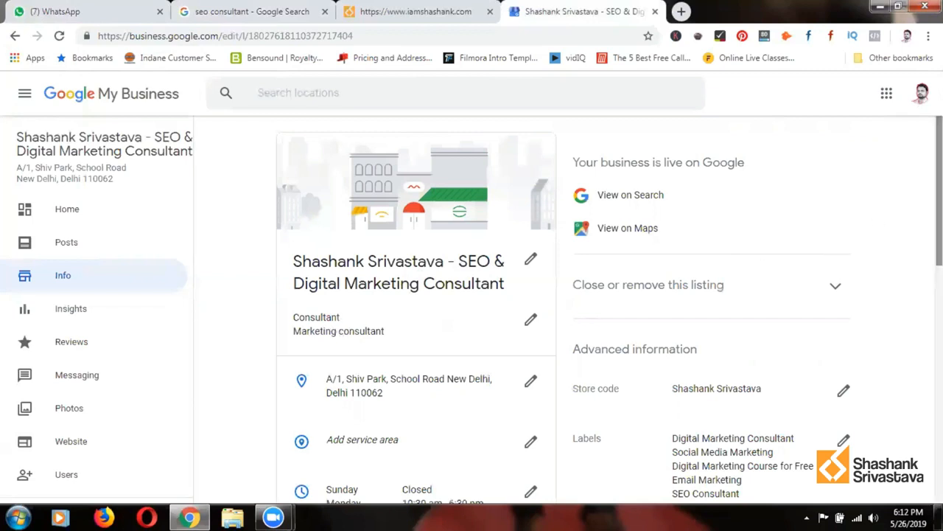
pyautogui.scroll(-3)
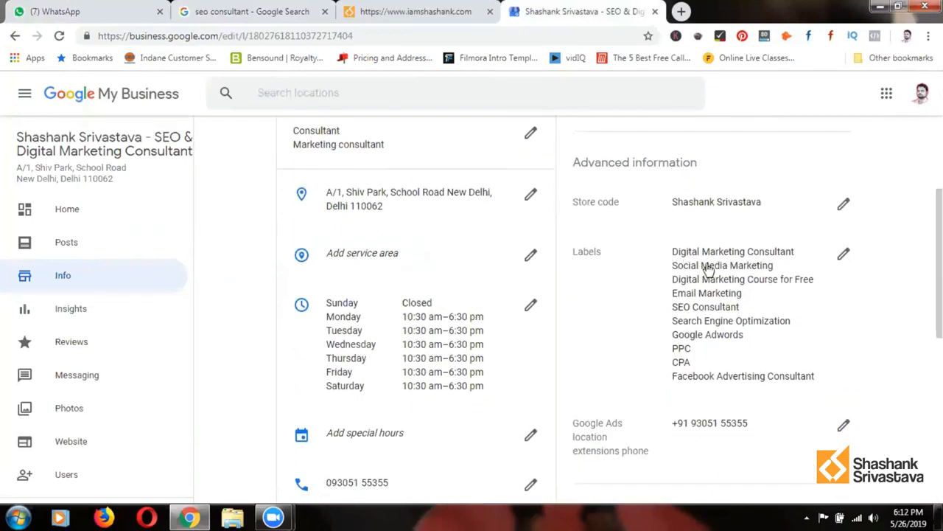
pyautogui.moveTo(690, 338)
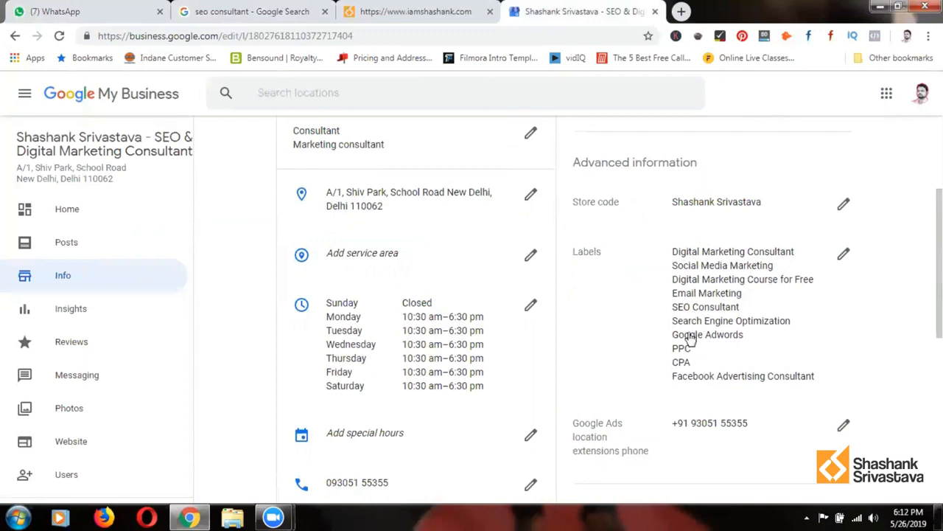
pyautogui.moveTo(725, 258)
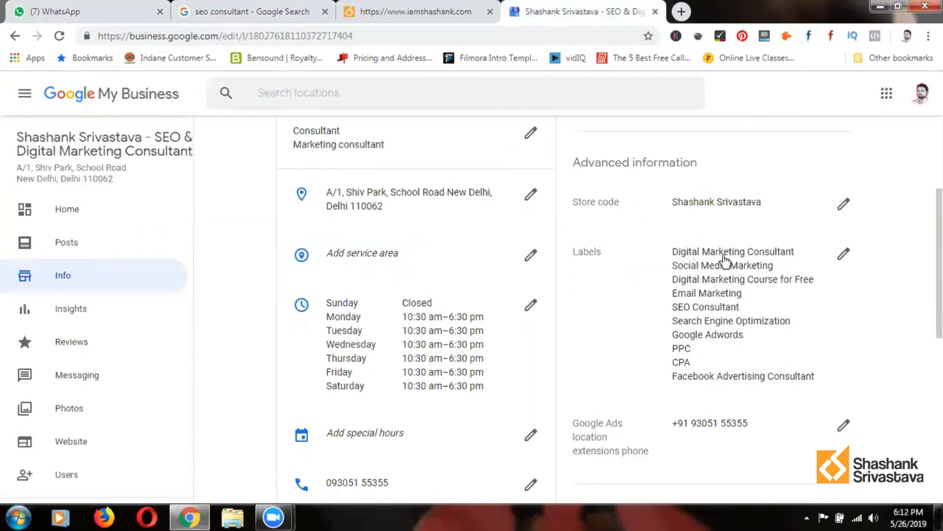
pyautogui.moveTo(764, 280)
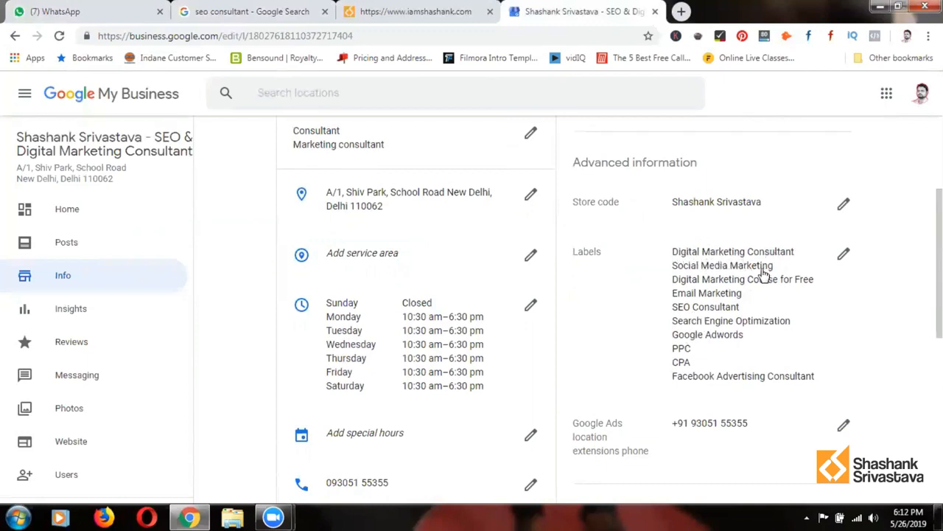
pyautogui.moveTo(811, 285)
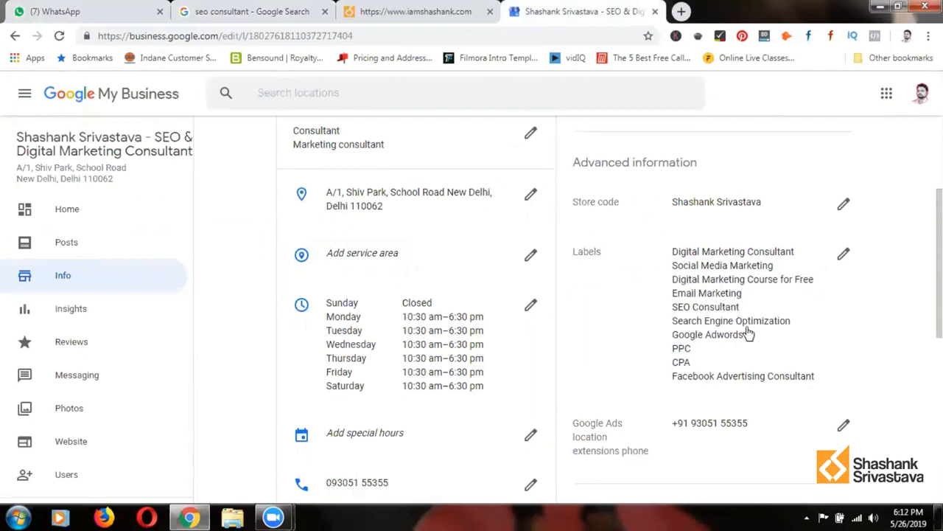
pyautogui.moveTo(732, 348)
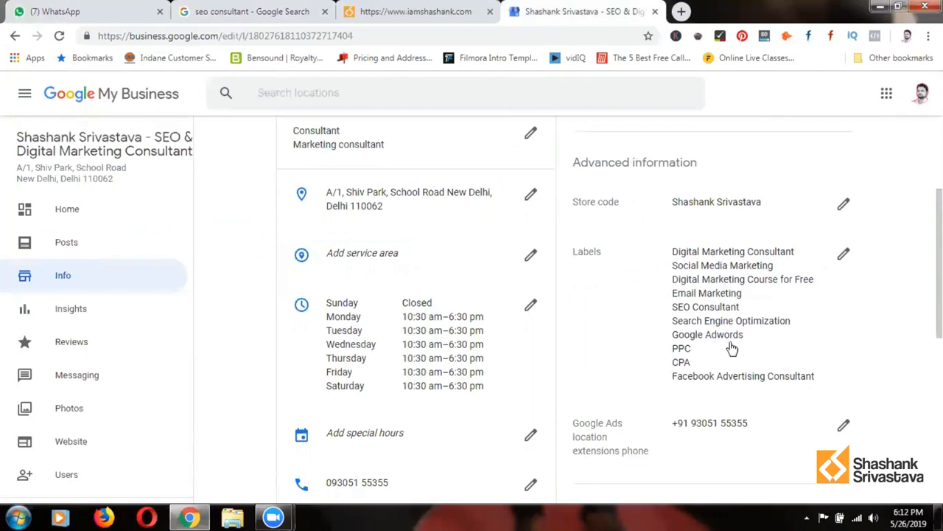
pyautogui.moveTo(761, 380)
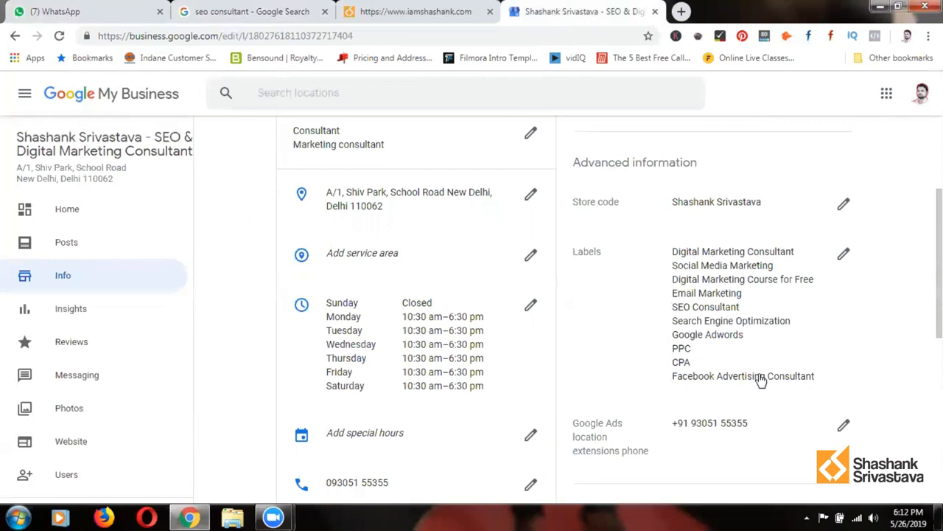
pyautogui.moveTo(781, 325)
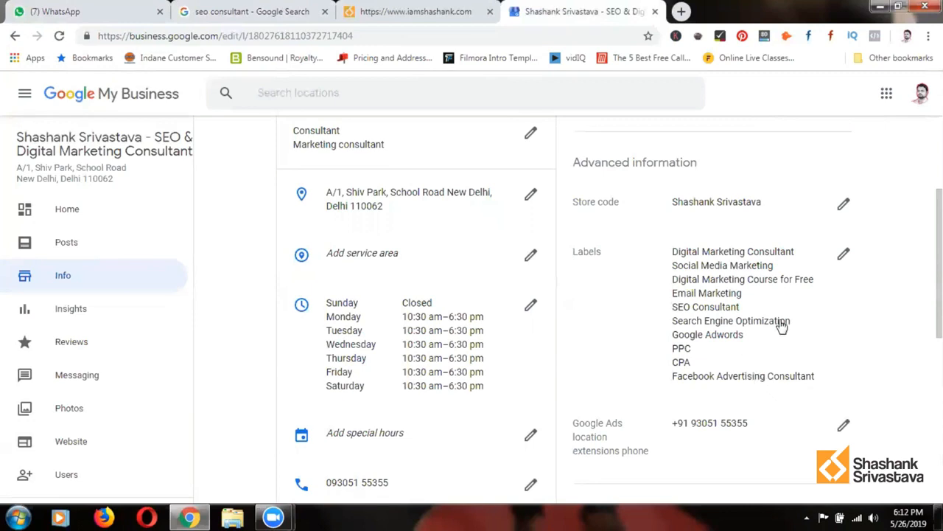
# Review the labels, website, appointment link and July 2017 opening date, ending at Posts.
pyautogui.scroll(-3)
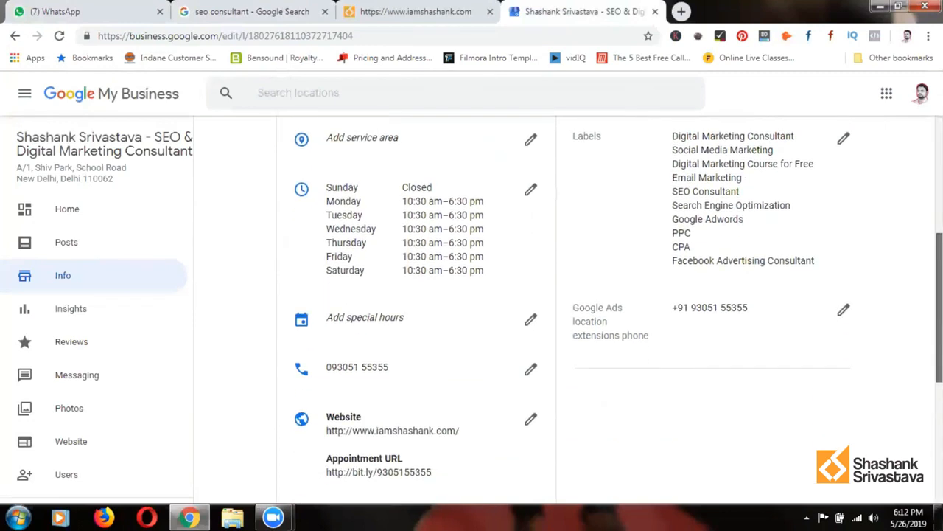
pyautogui.scroll(-3)
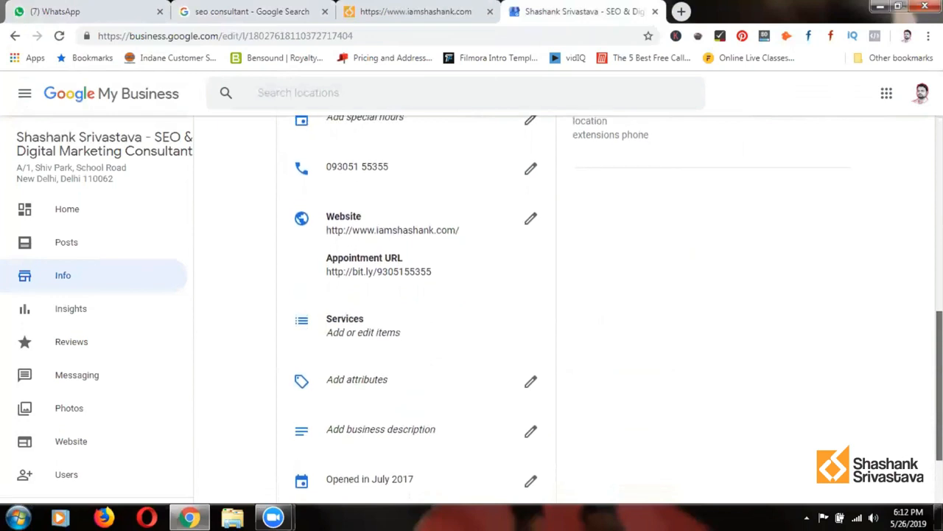
pyautogui.scroll(-3)
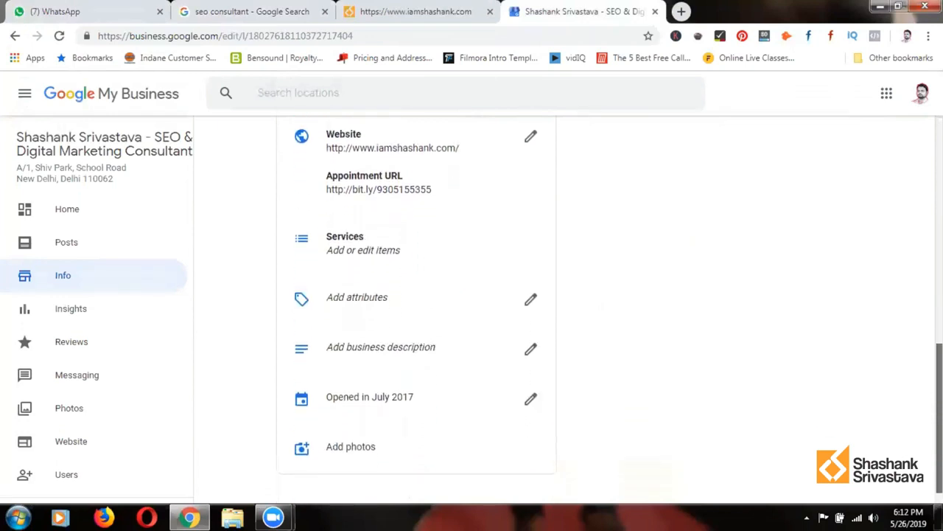
pyautogui.scroll(-3)
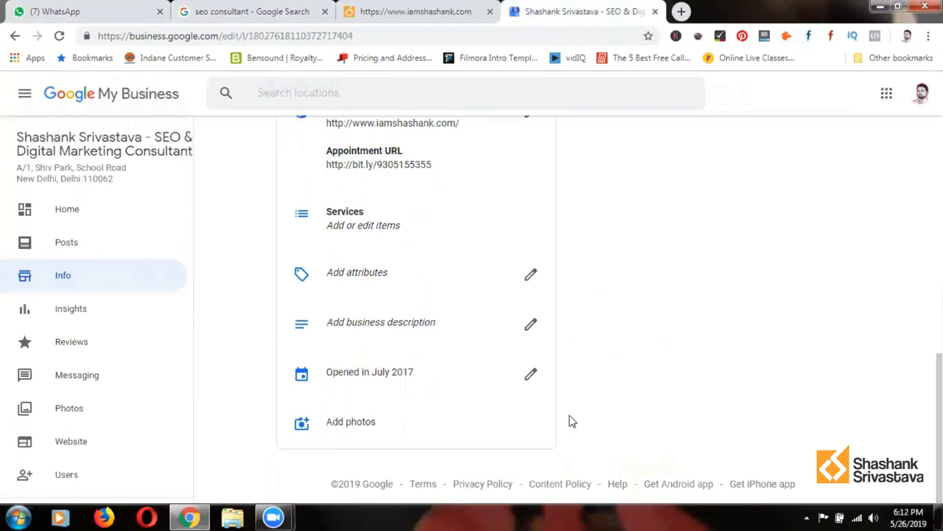
pyautogui.moveTo(398, 330)
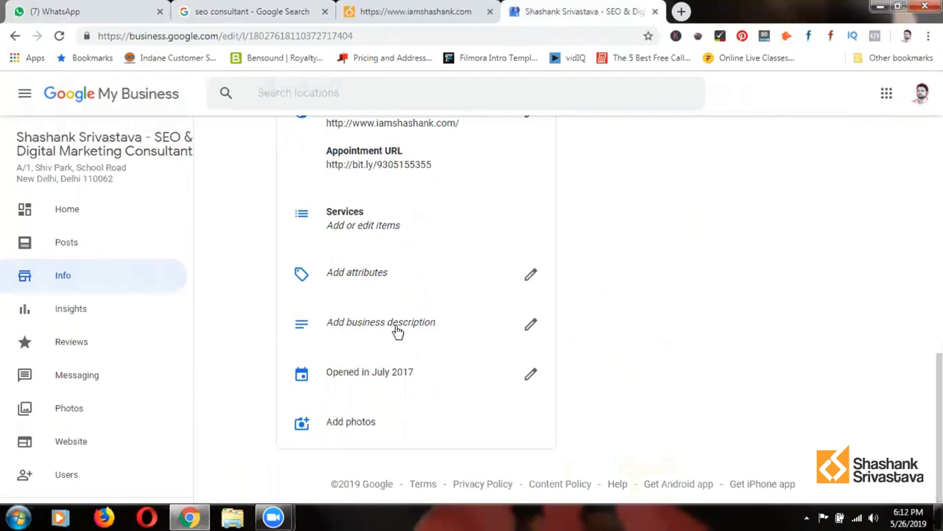
pyautogui.moveTo(693, 332)
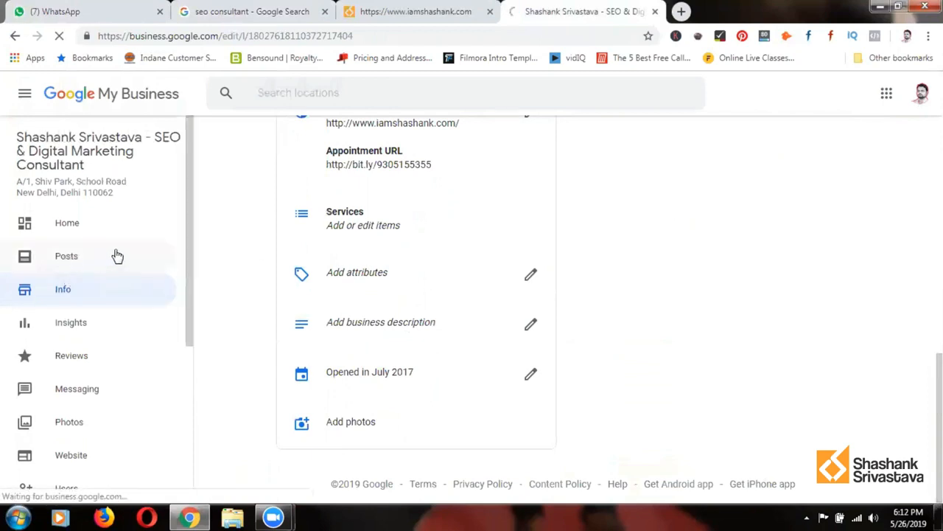
pyautogui.click(65, 256)
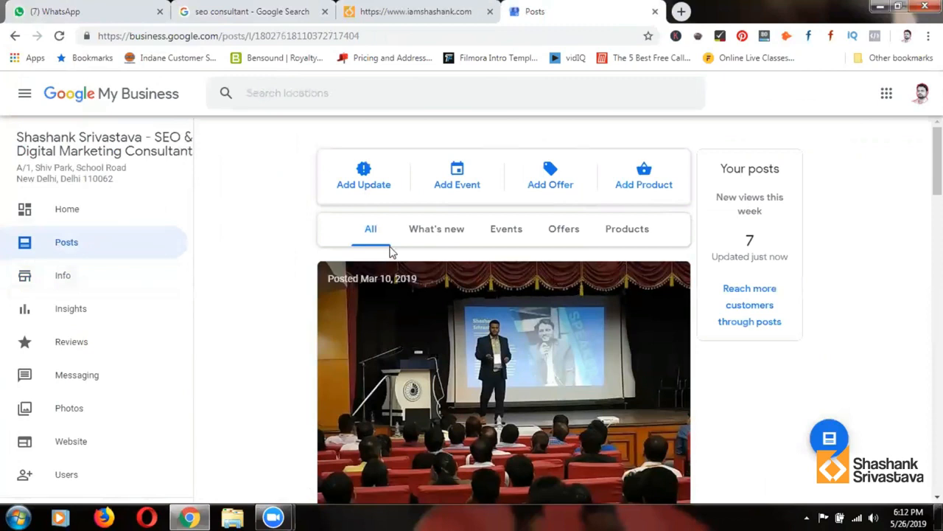
pyautogui.moveTo(374, 184)
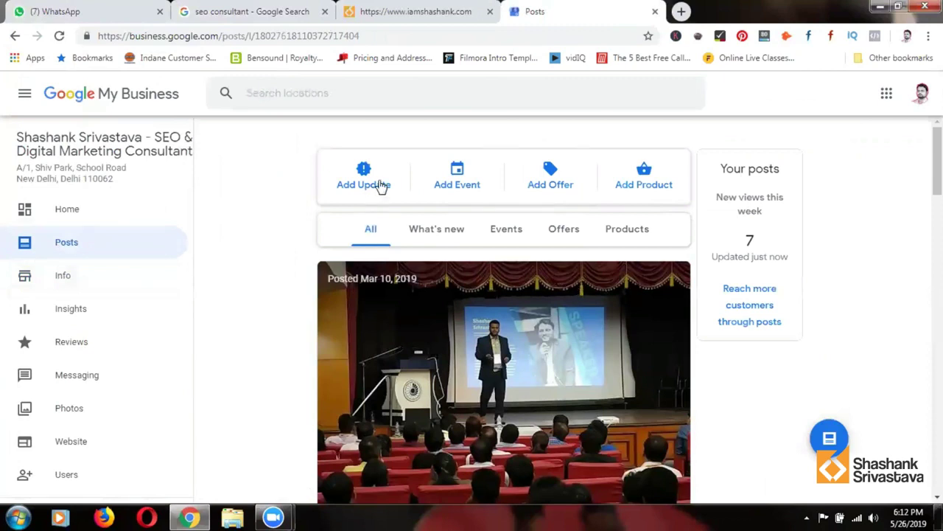
pyautogui.moveTo(365, 180)
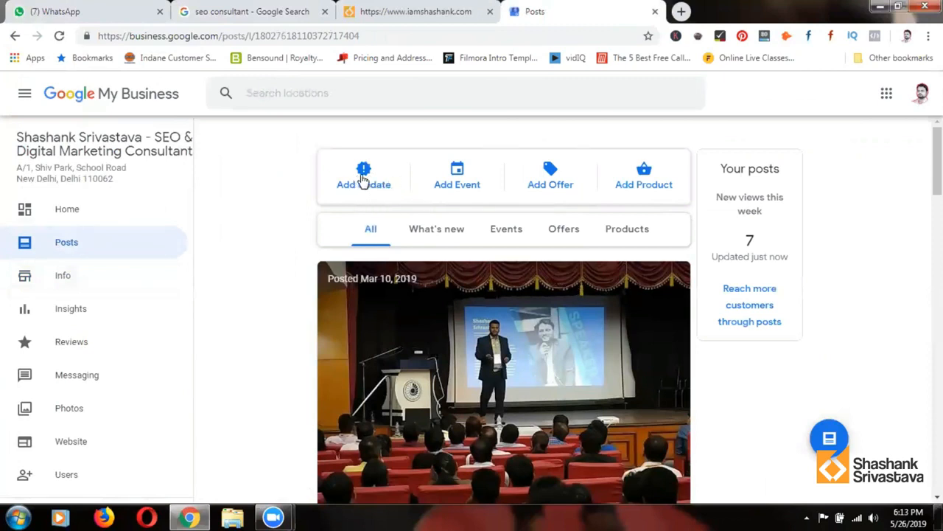
pyautogui.moveTo(360, 186)
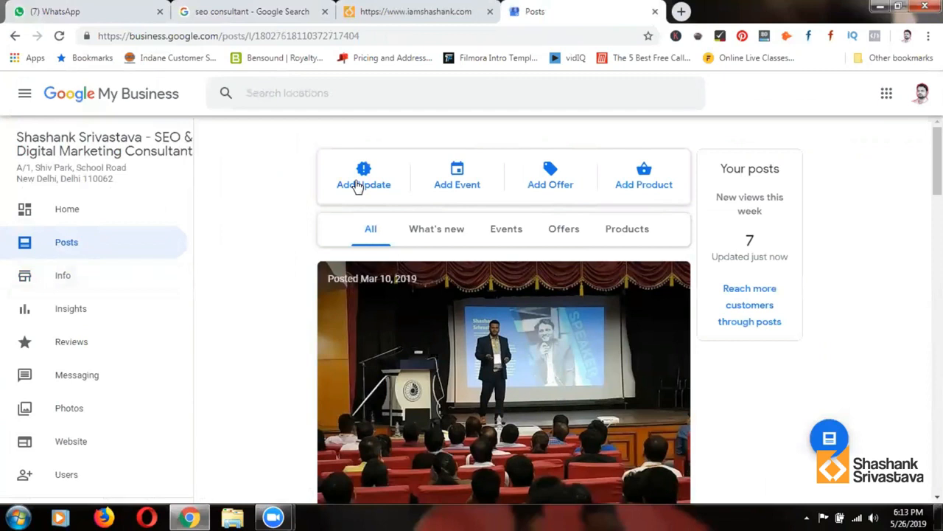
pyautogui.moveTo(457, 180)
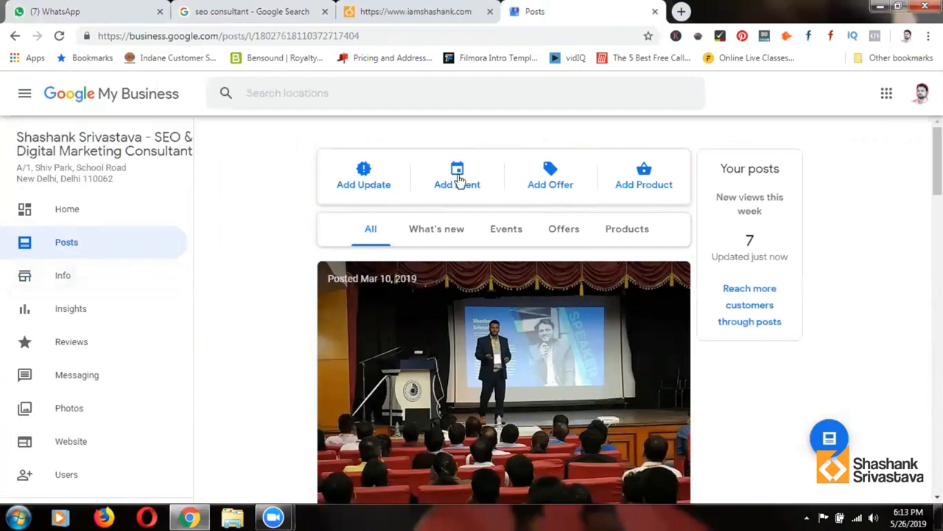
pyautogui.moveTo(466, 185)
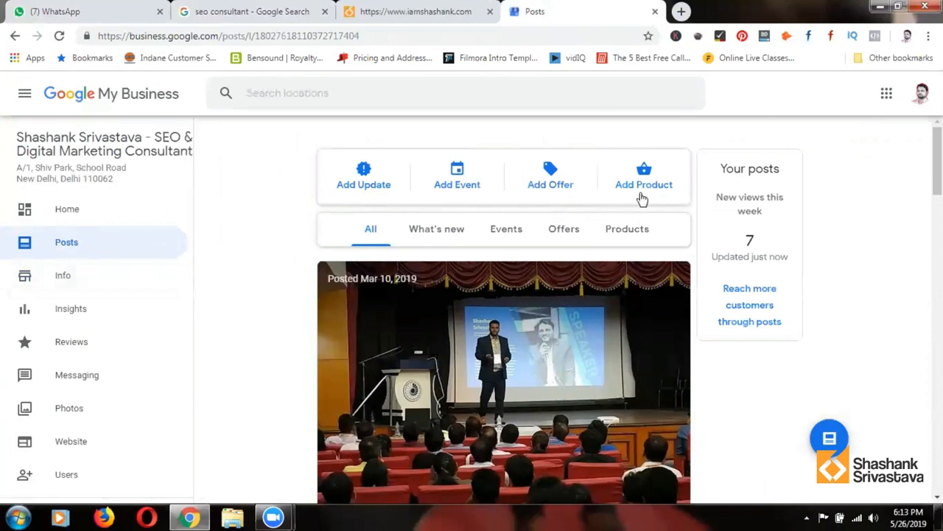
pyautogui.moveTo(644, 209)
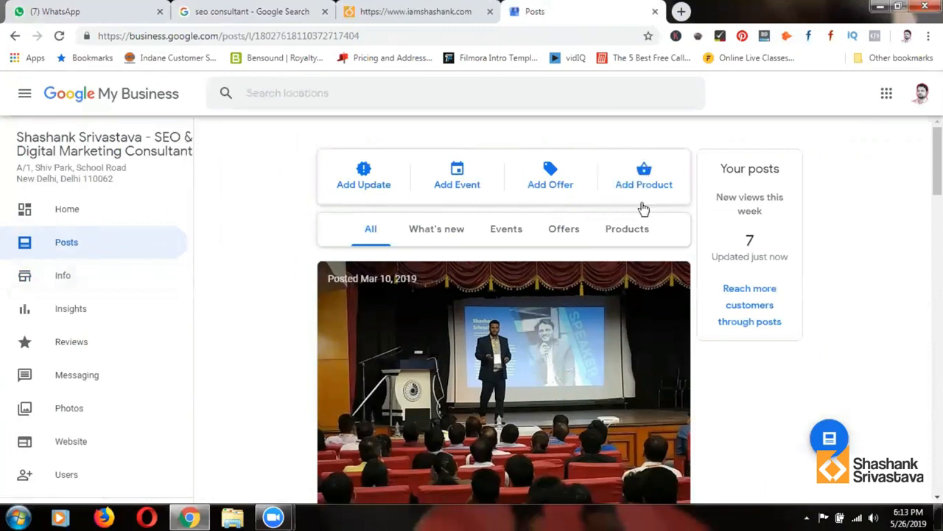
pyautogui.moveTo(855, 281)
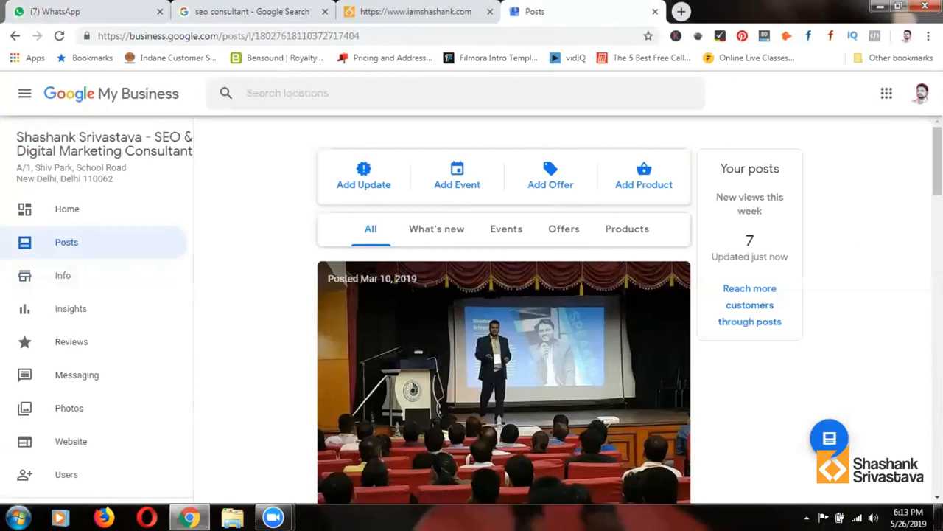
pyautogui.moveTo(743, 250)
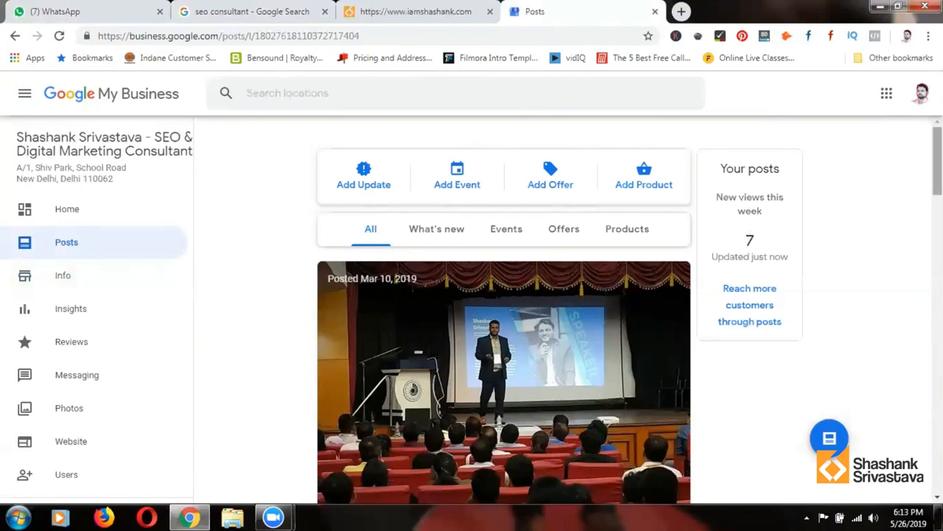
pyautogui.scroll(-3)
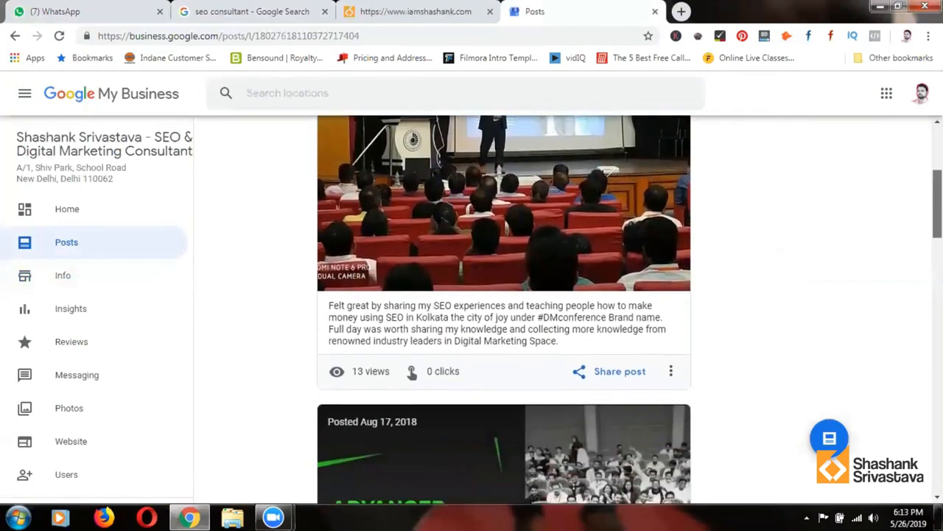
pyautogui.scroll(-3)
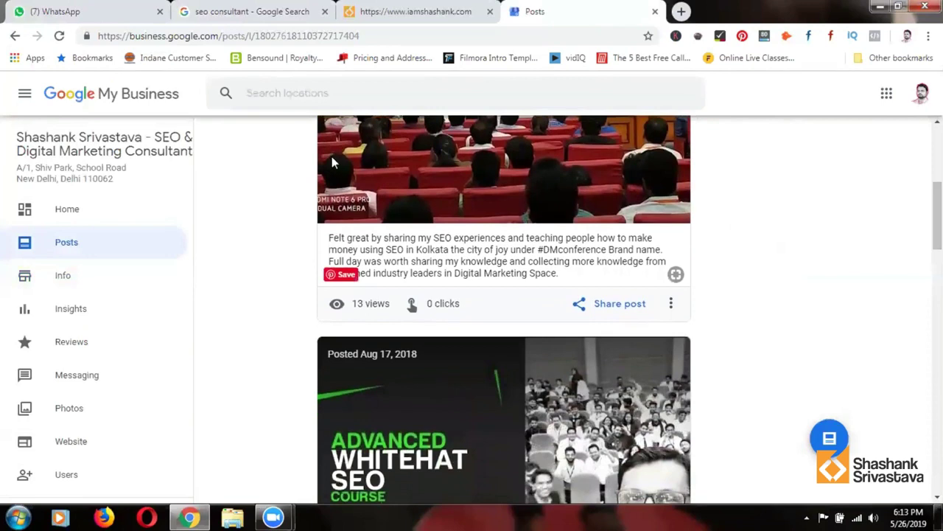
pyautogui.moveTo(578, 301)
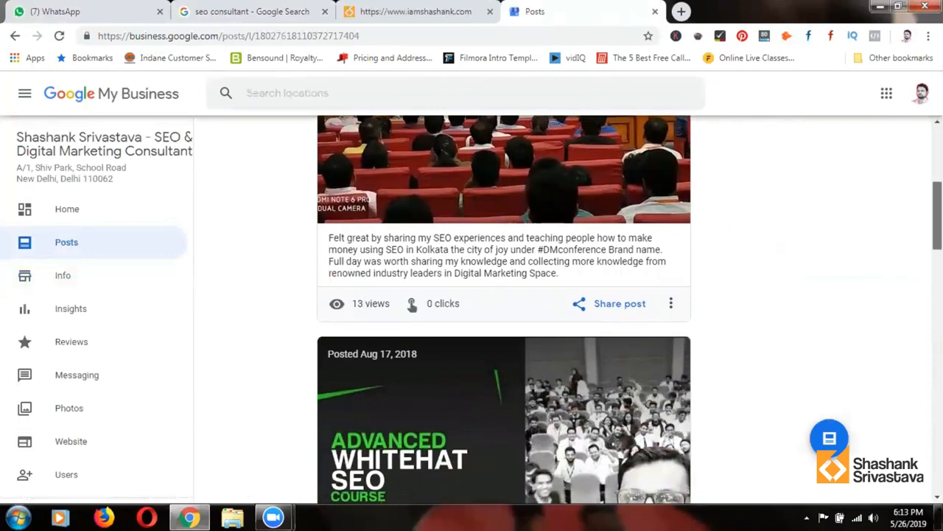
pyautogui.scroll(-3)
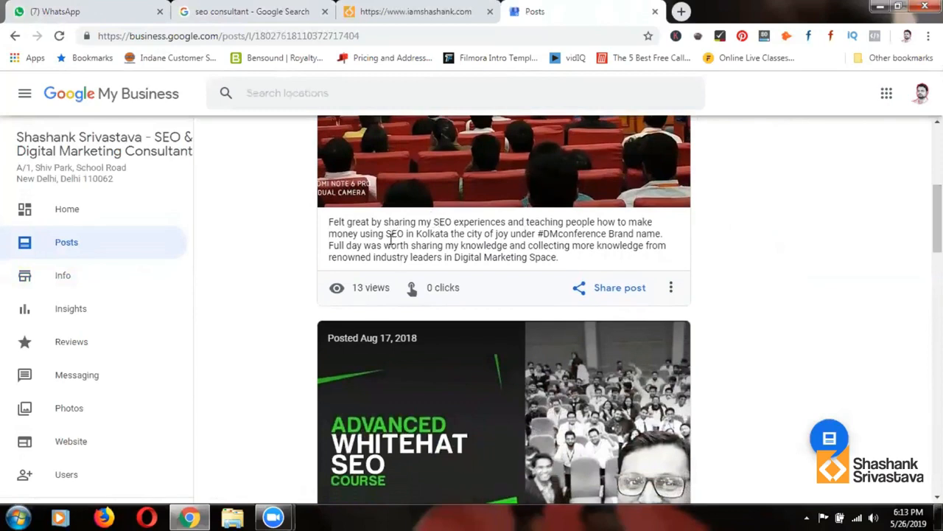
pyautogui.moveTo(874, 210)
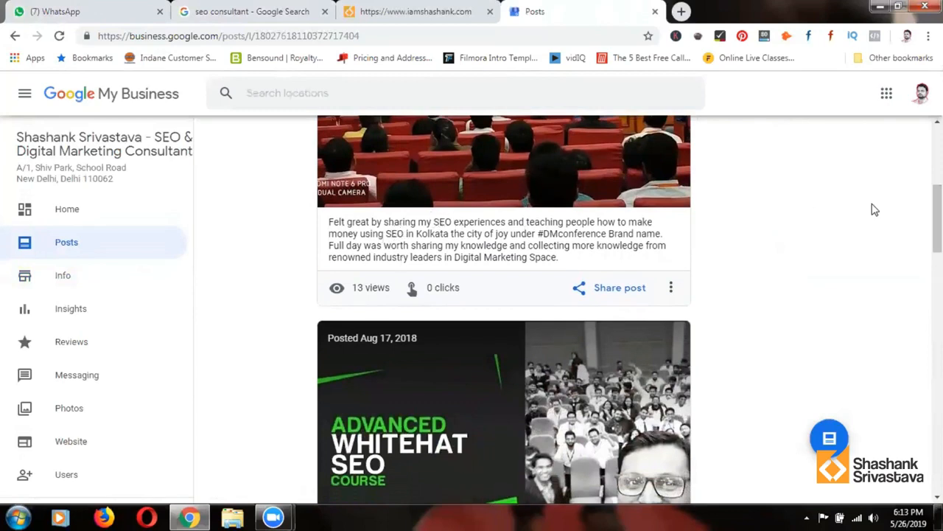
pyautogui.scroll(-3)
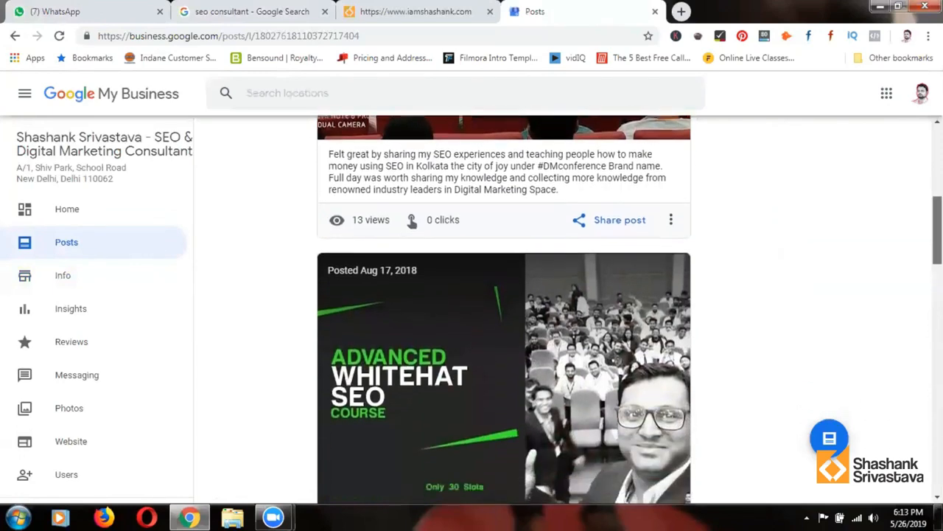
pyautogui.scroll(-3)
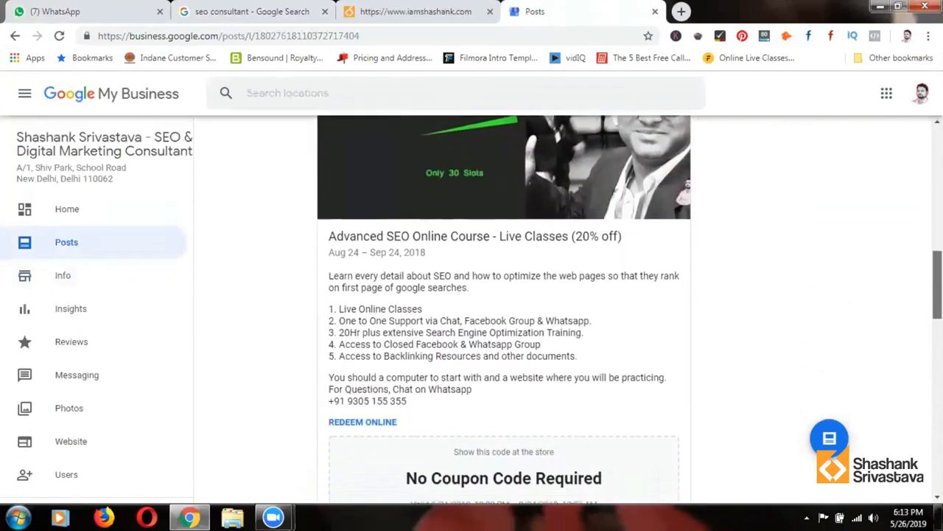
pyautogui.scroll(-3)
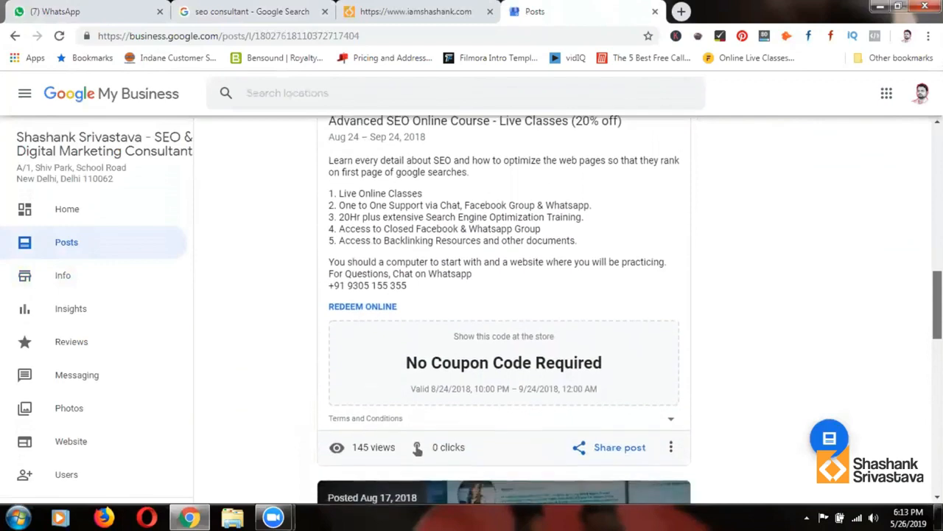
pyautogui.scroll(-3)
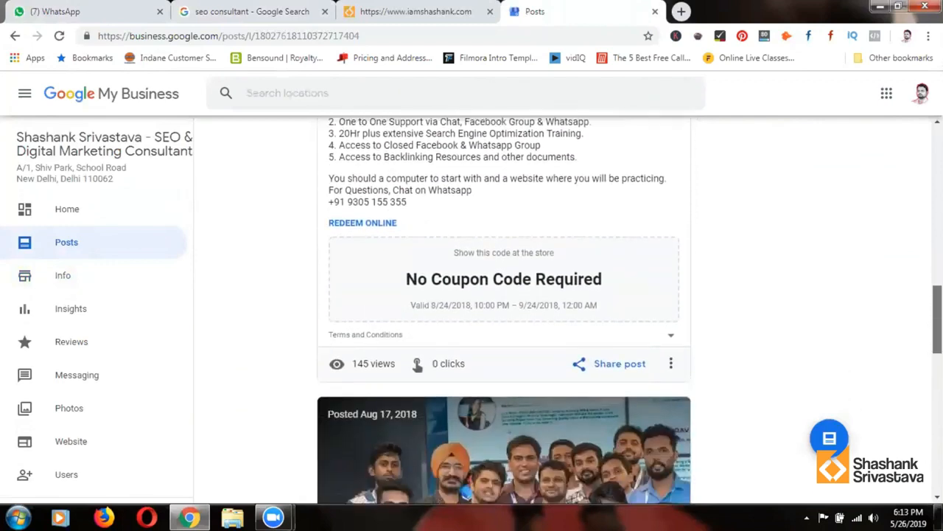
pyautogui.scroll(-3)
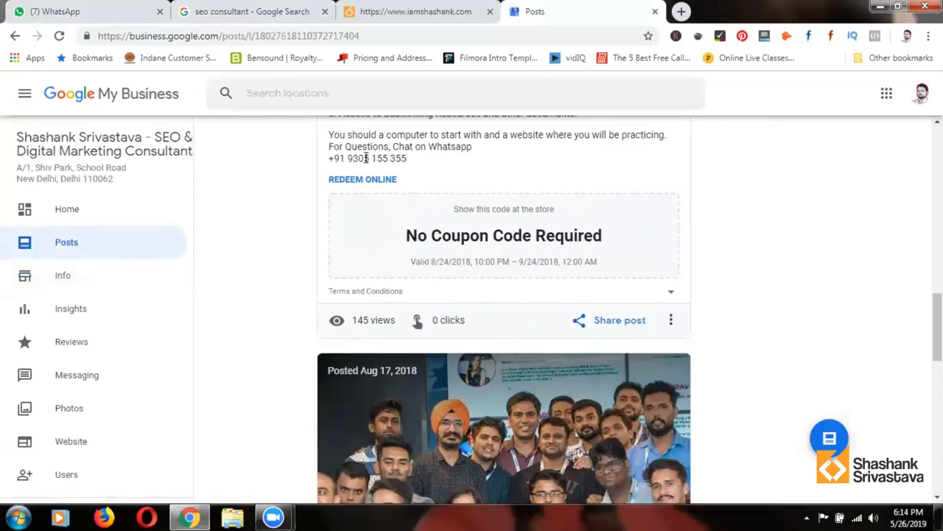
pyautogui.moveTo(462, 224)
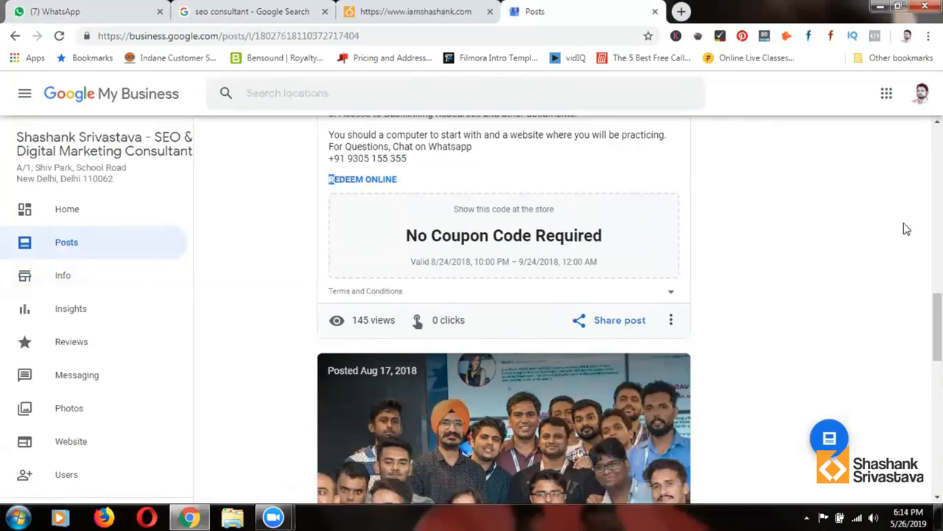
pyautogui.scroll(-3)
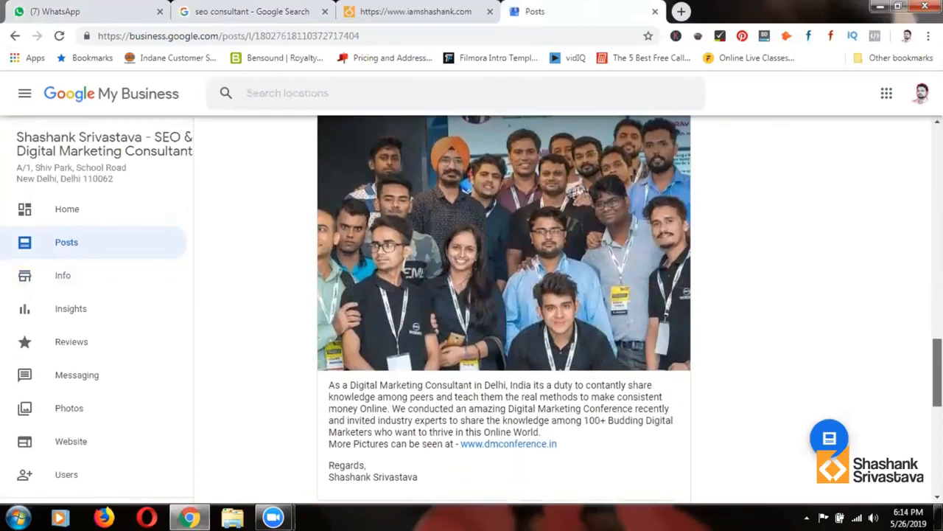
pyautogui.scroll(3)
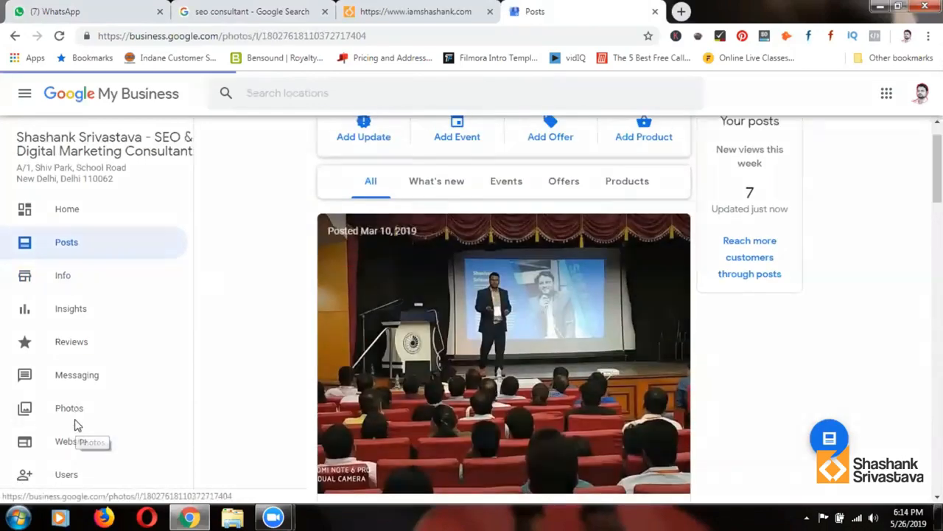
# Browse the listing's Photos gallery of event photos with their view counts.
pyautogui.click(68, 407)
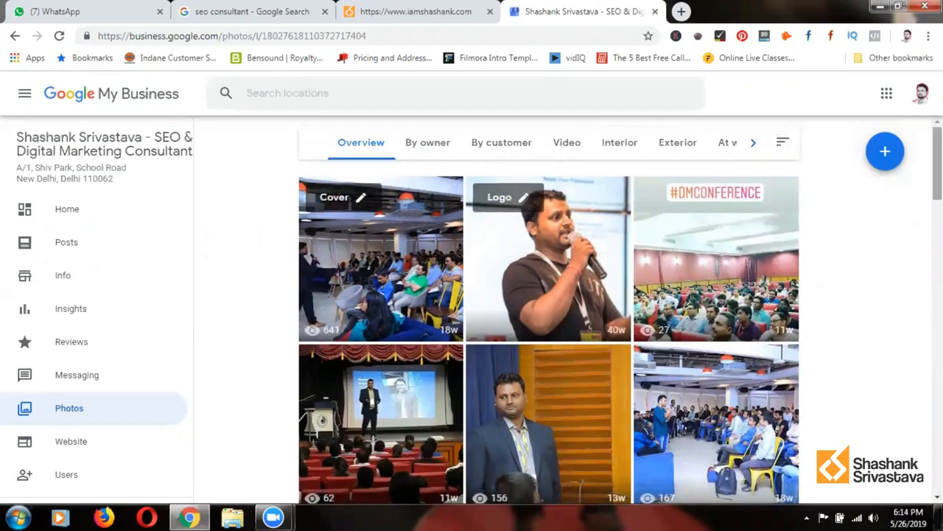
pyautogui.scroll(-3)
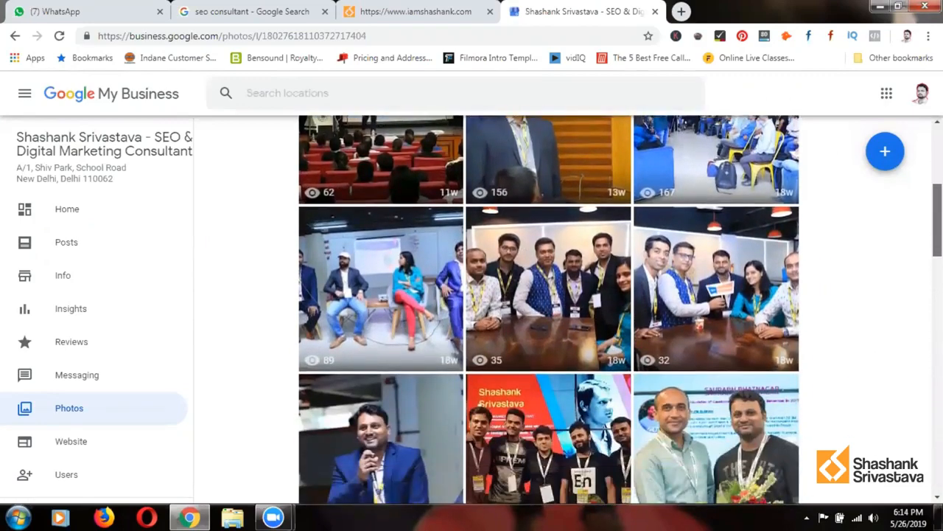
pyautogui.scroll(-3)
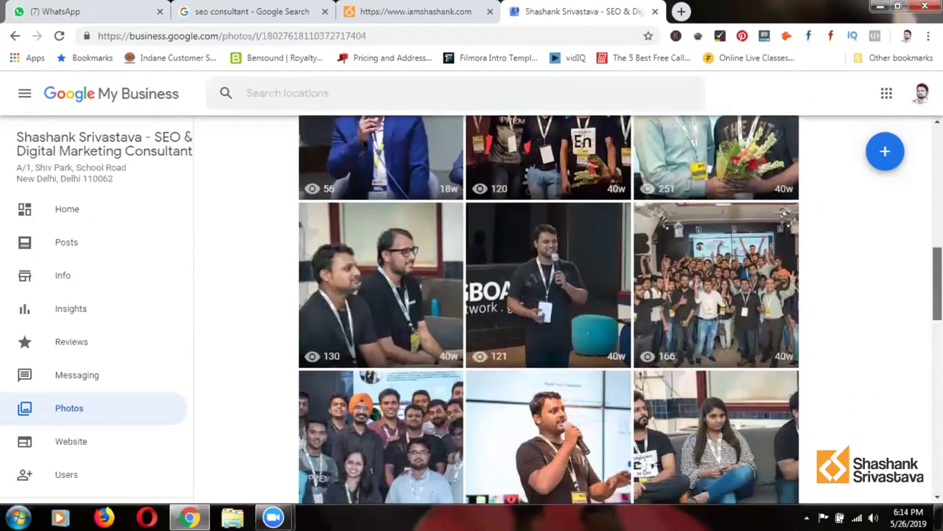
pyautogui.scroll(-3)
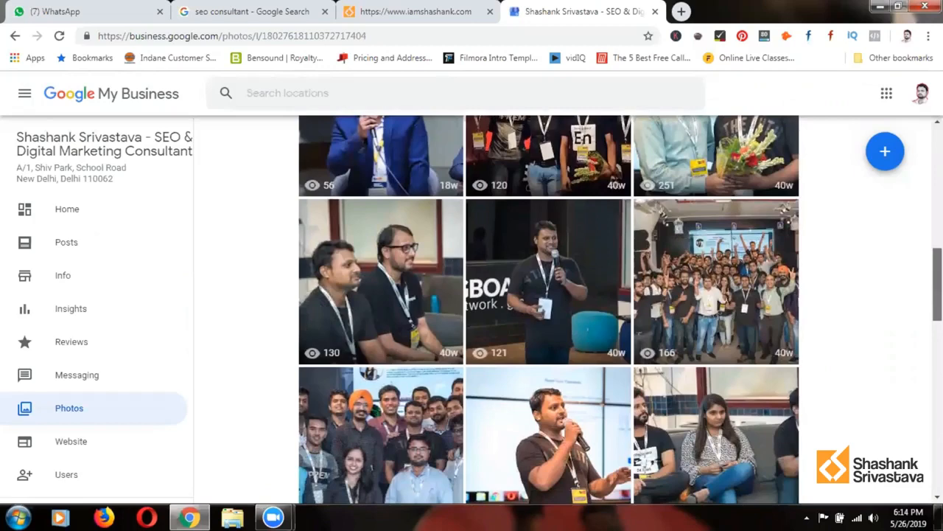
pyautogui.scroll(-3)
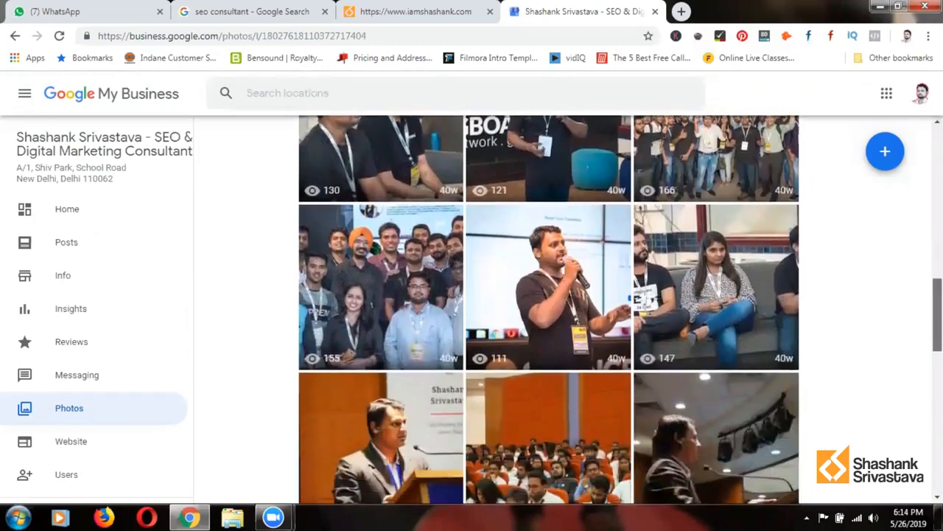
pyautogui.scroll(-3)
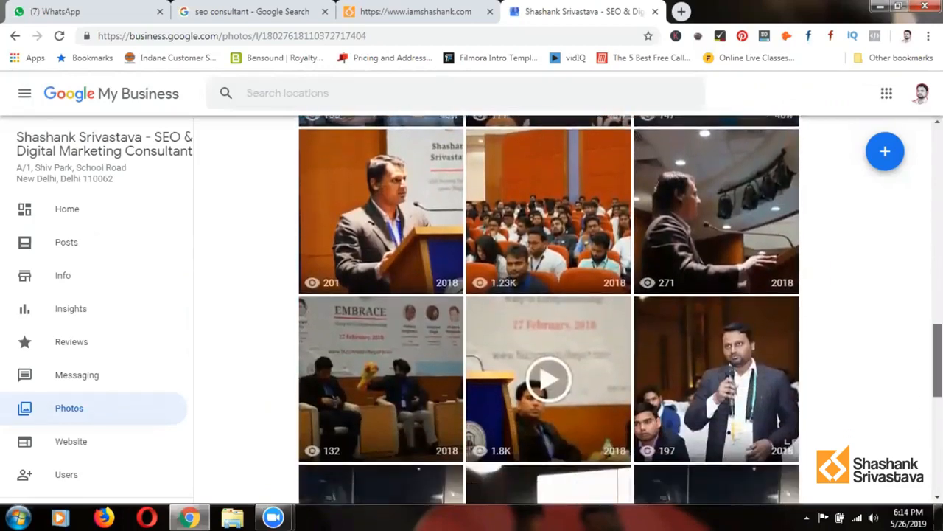
pyautogui.scroll(-3)
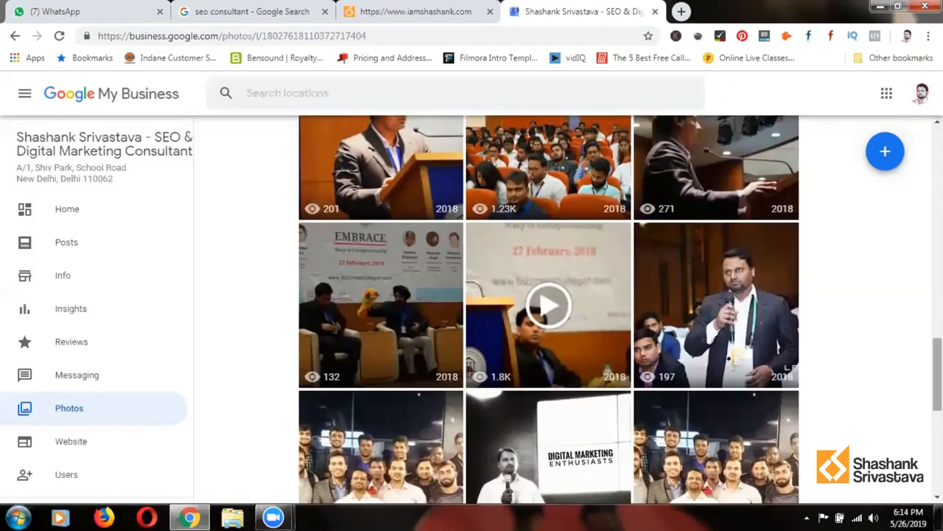
pyautogui.moveTo(501, 218)
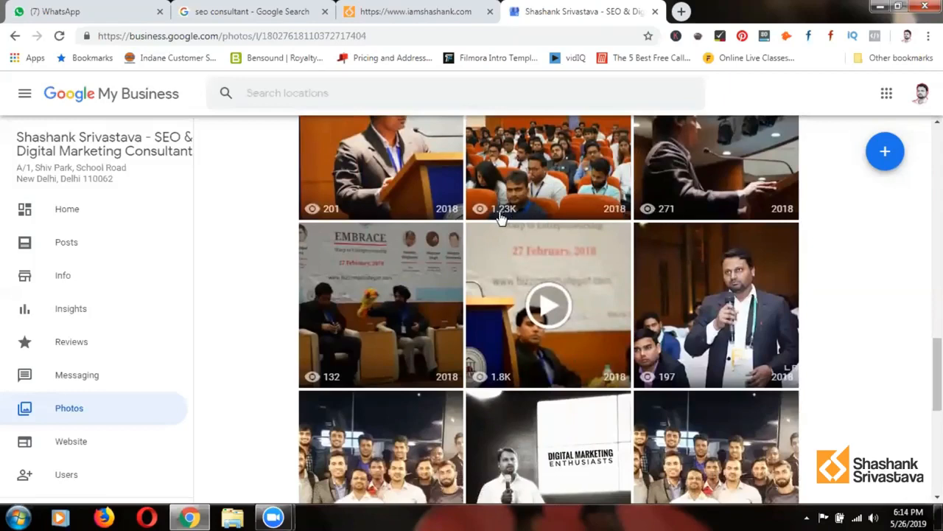
pyautogui.moveTo(346, 211)
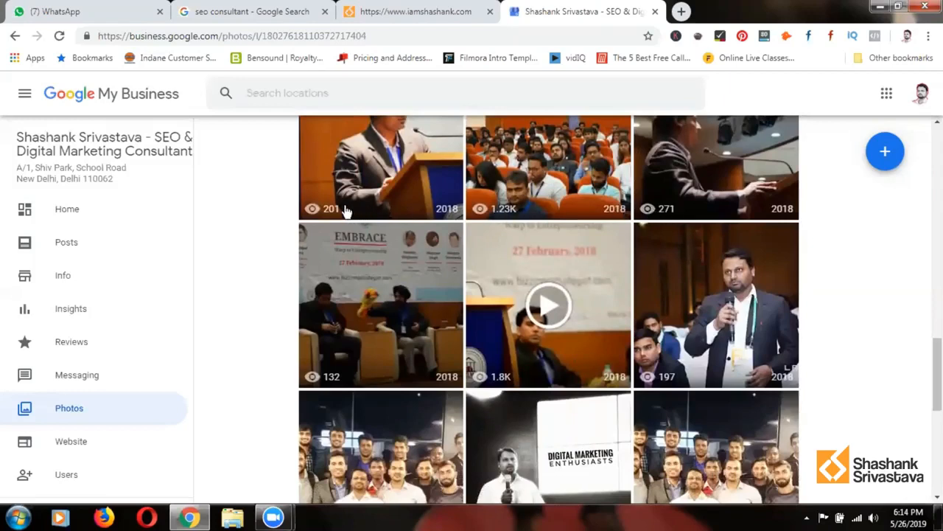